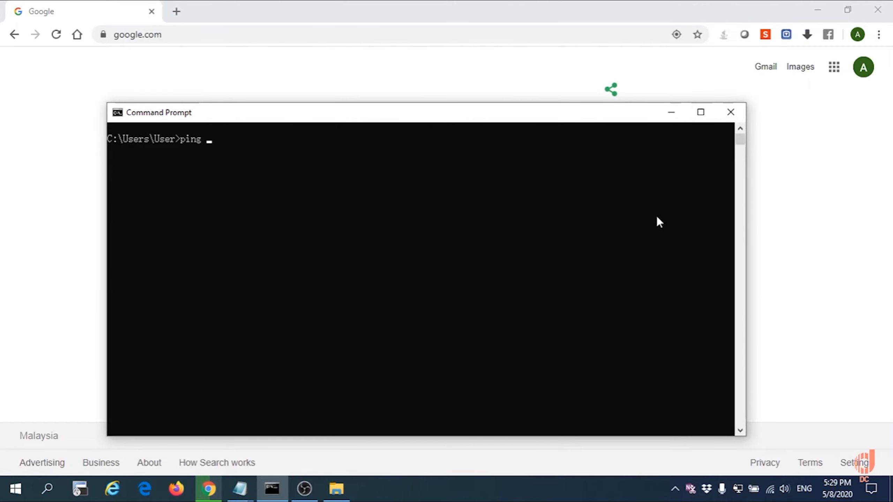
- Type the ping target address 192.168.1.5 in Command Prompt
{"action": "type", "text": "192.1"}
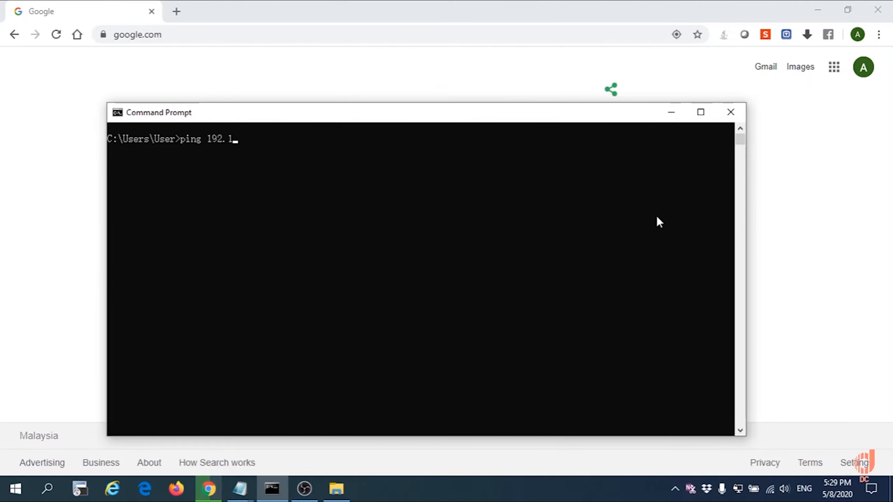
{"action": "type", "text": "68."}
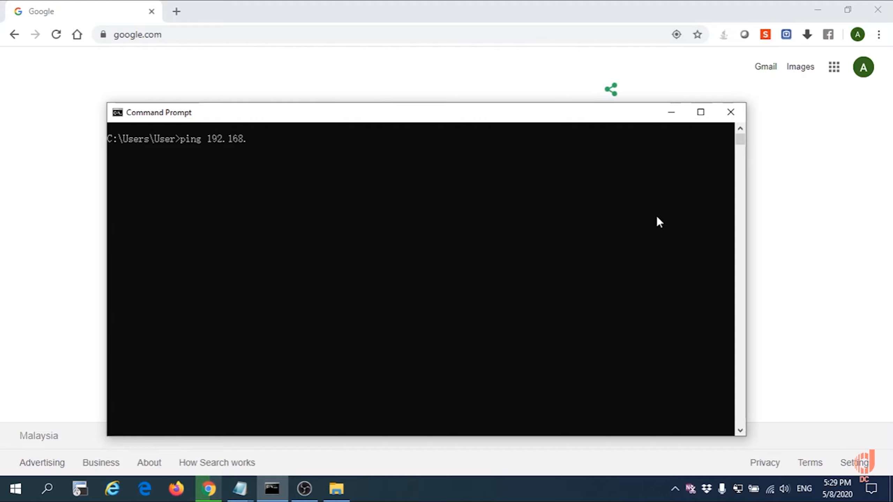
{"action": "type", "text": "1."}
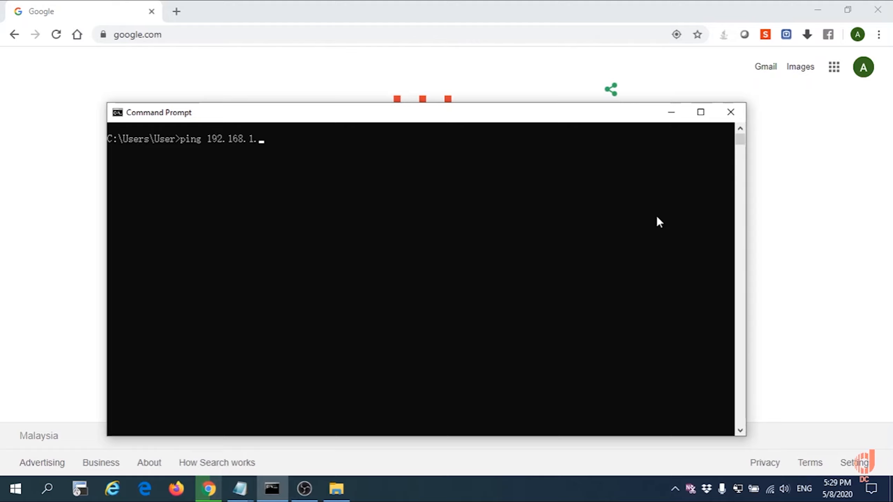
{"action": "type", "text": "5"}
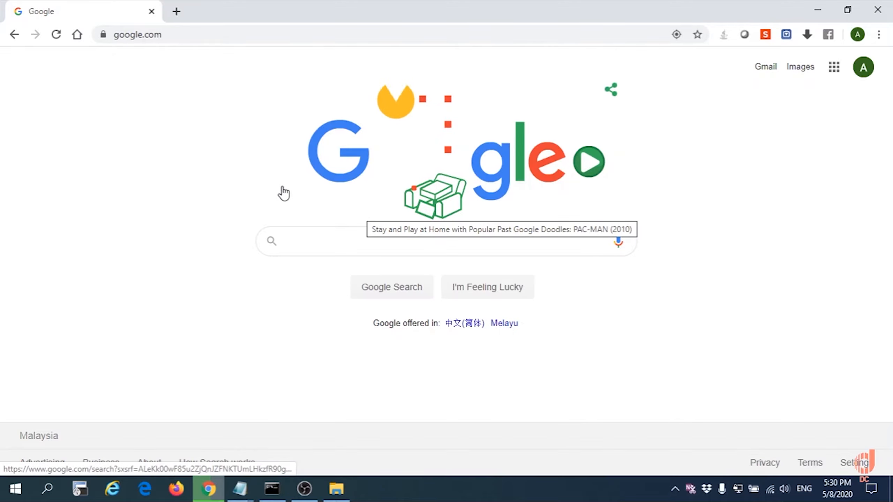
- Log into Ruijie Cloud and open the office network's gateway list
{"action": "left_click", "coordinate": [137, 35]}
{"action": "type", "text": "c"}
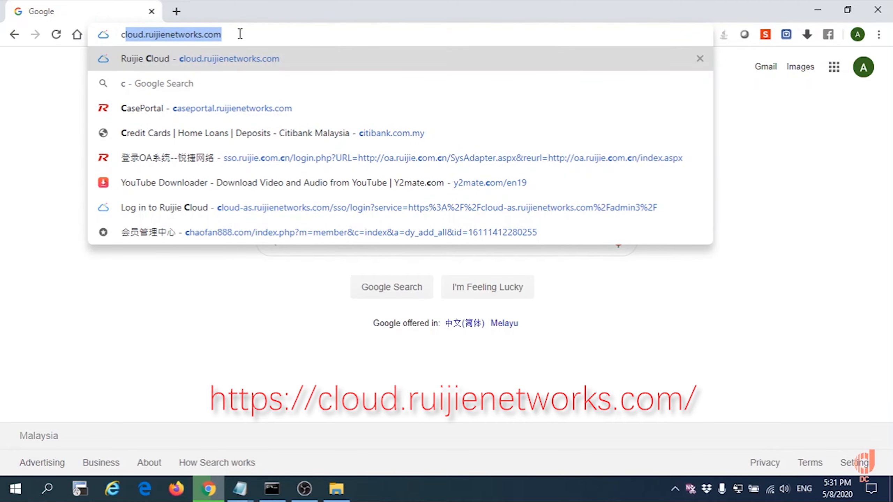
{"action": "left_click", "coordinate": [165, 207]}
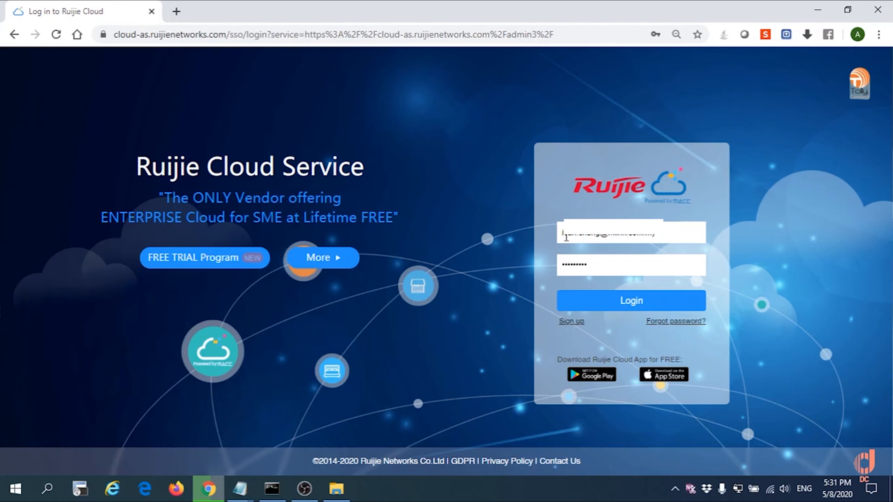
{"action": "mouse_move", "coordinate": [595, 300]}
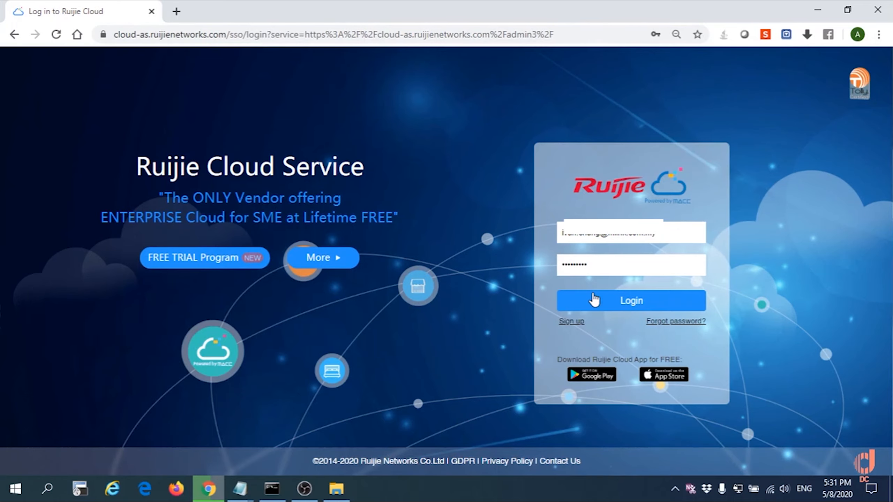
{"action": "left_click", "coordinate": [631, 300]}
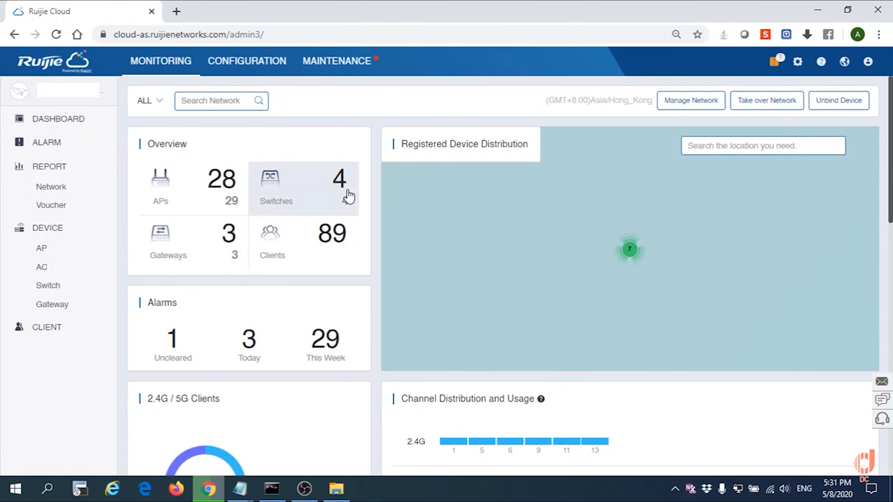
{"action": "left_click", "coordinate": [146, 101]}
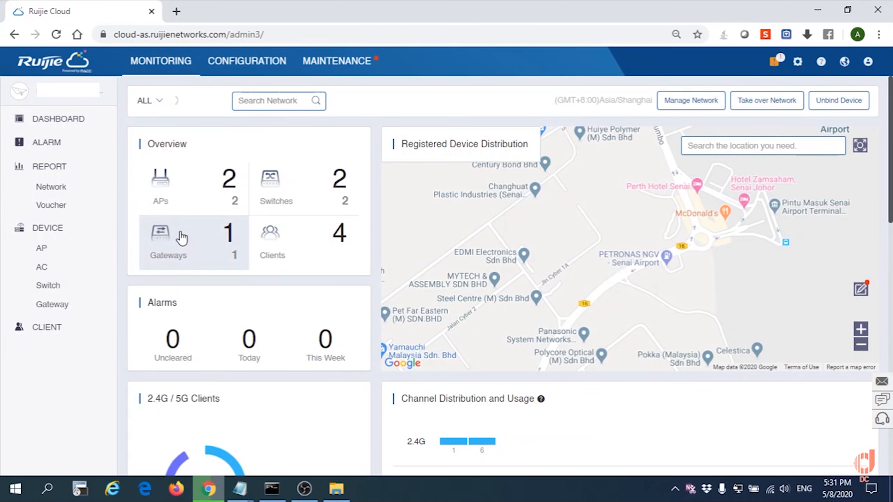
{"action": "left_click", "coordinate": [52, 305]}
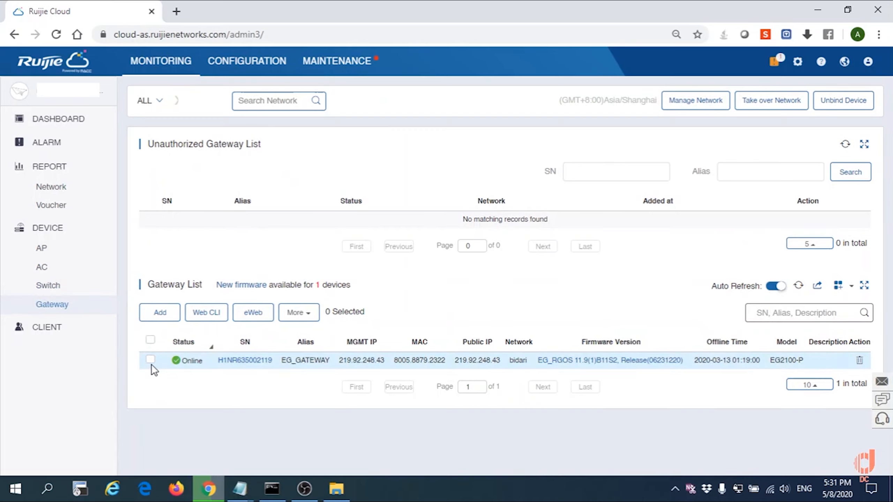
- Open EG_GATEWAY's eWeb interface and close the Notepad holding WAN IP 219.92.248.43
{"action": "left_click", "coordinate": [151, 360]}
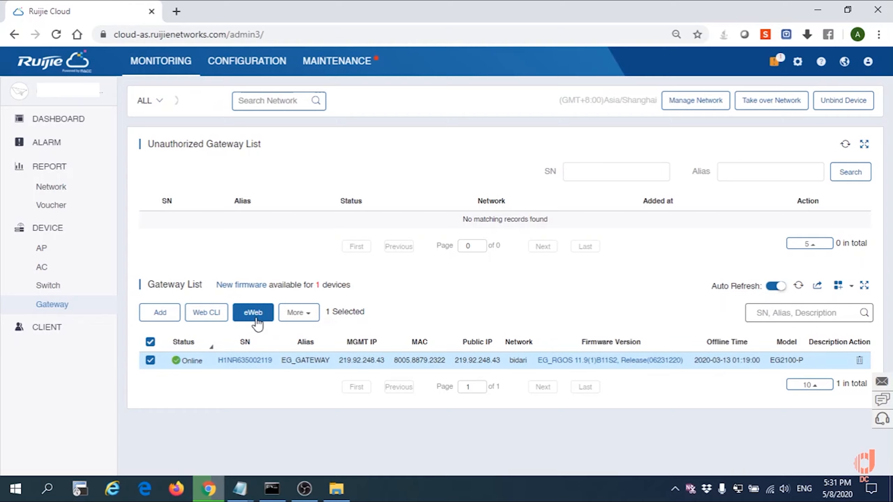
{"action": "left_click", "coordinate": [252, 312]}
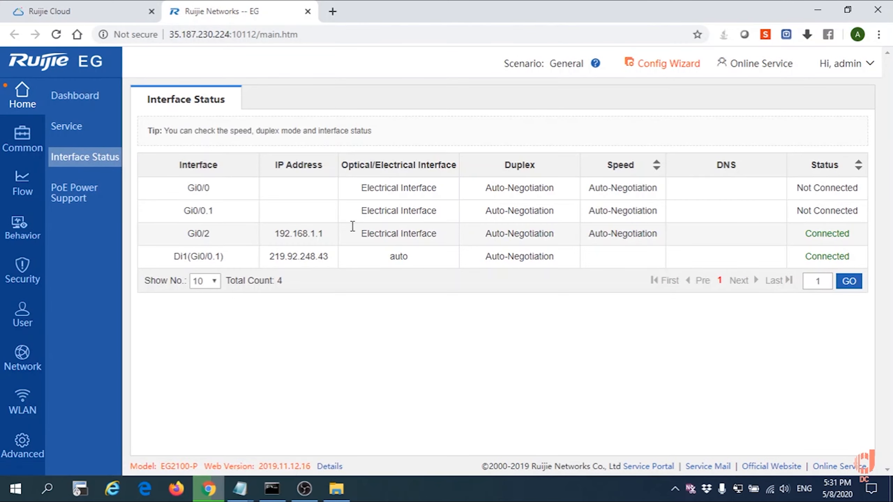
{"action": "mouse_move", "coordinate": [166, 184]}
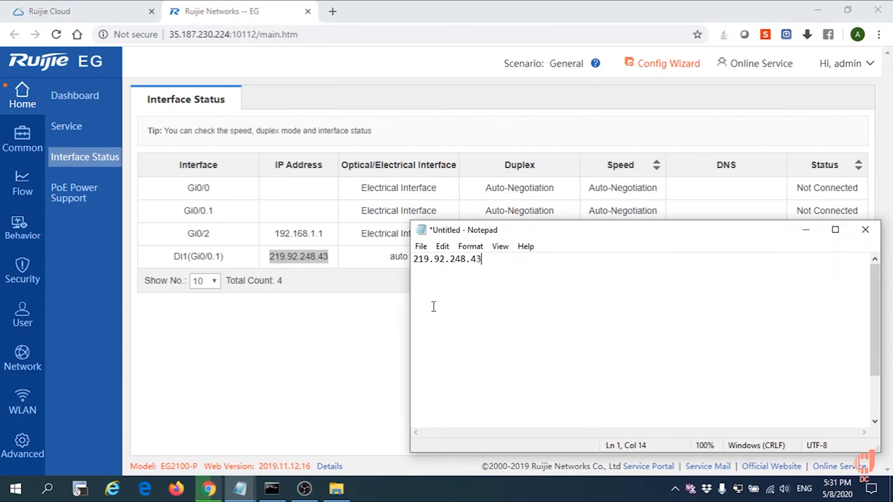
{"action": "left_click", "coordinate": [866, 230]}
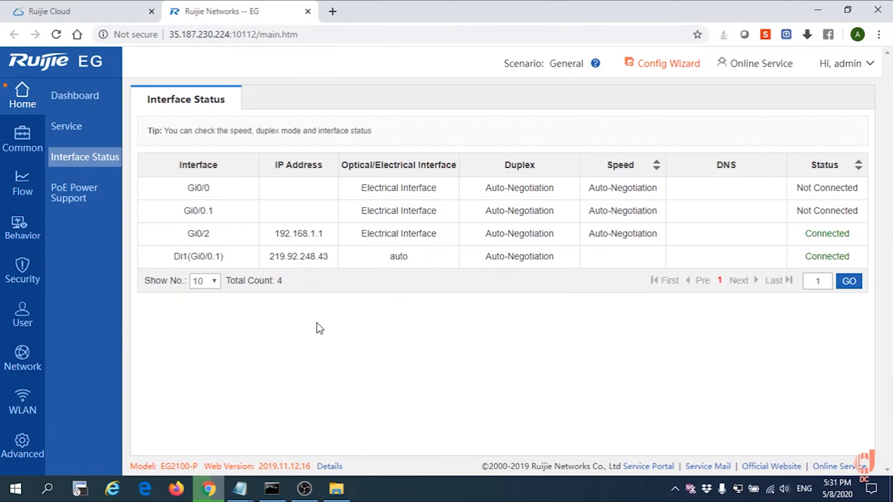
{"action": "mouse_move", "coordinate": [22, 353]}
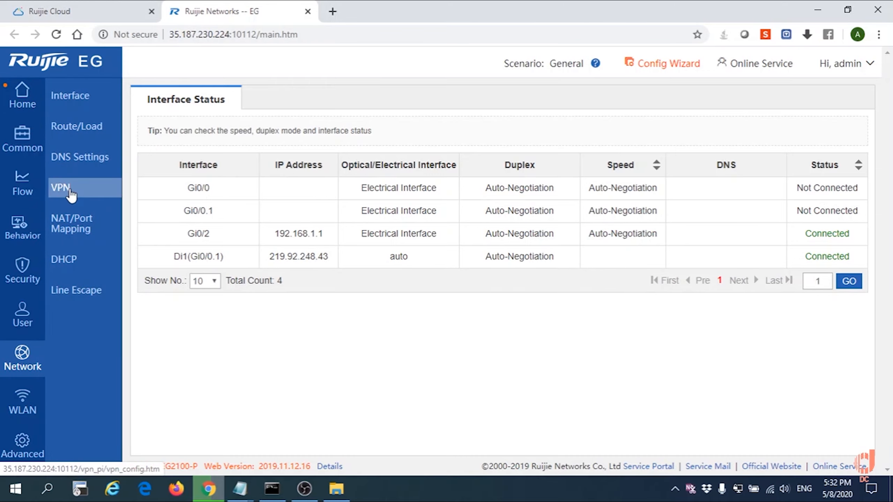
- Launch the VPN Config Wizard from the Network VPN settings
{"action": "left_click", "coordinate": [60, 188]}
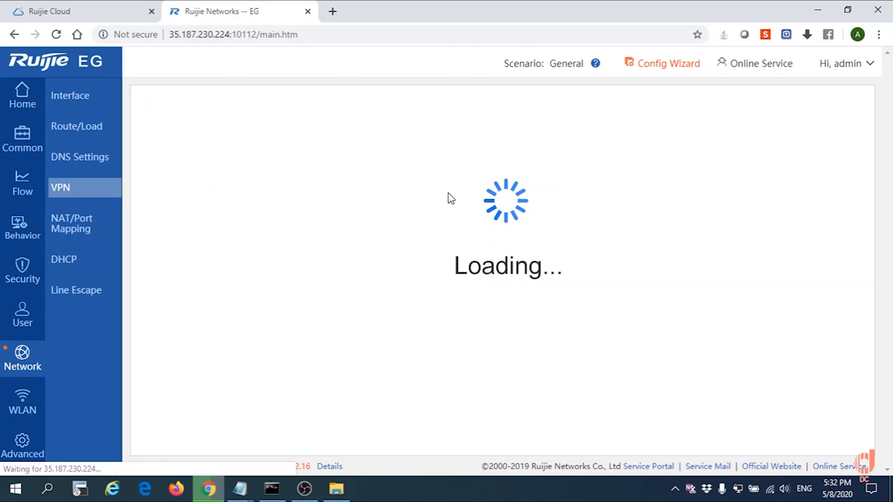
{"action": "left_click", "coordinate": [60, 187]}
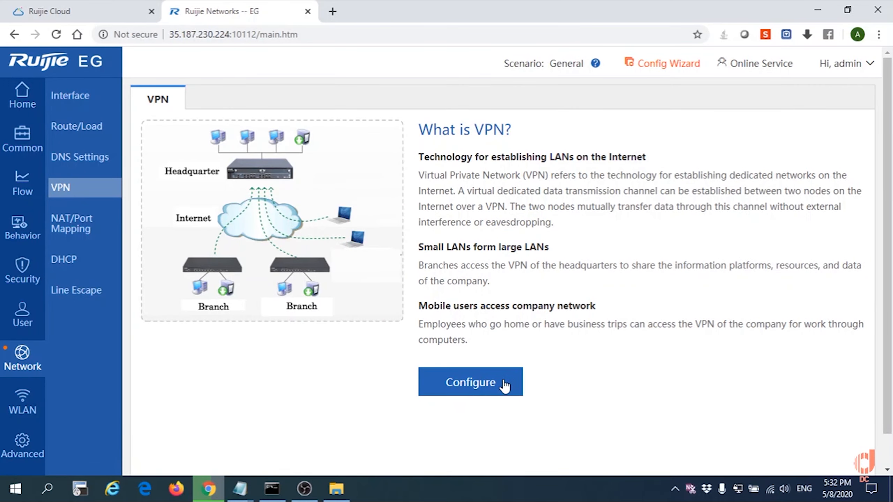
{"action": "left_click", "coordinate": [470, 383]}
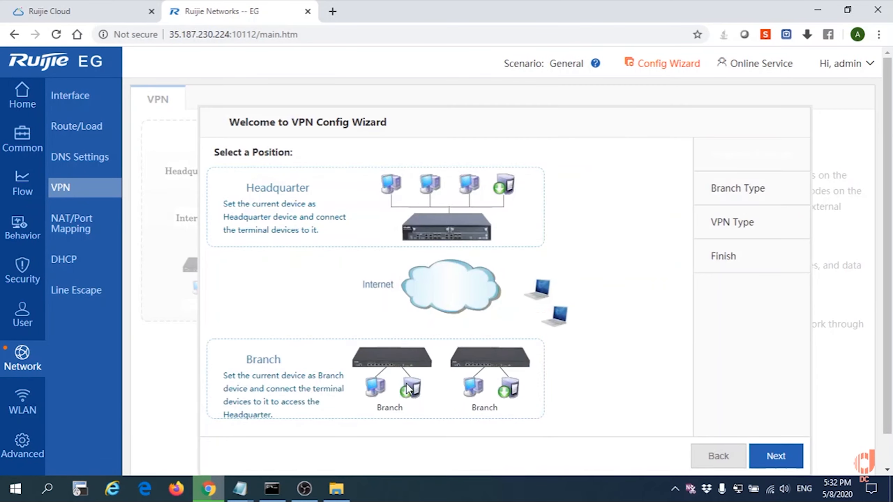
- Choose Headquarter position, Branch type and L2TP as the VPN type
{"action": "left_click", "coordinate": [230, 188]}
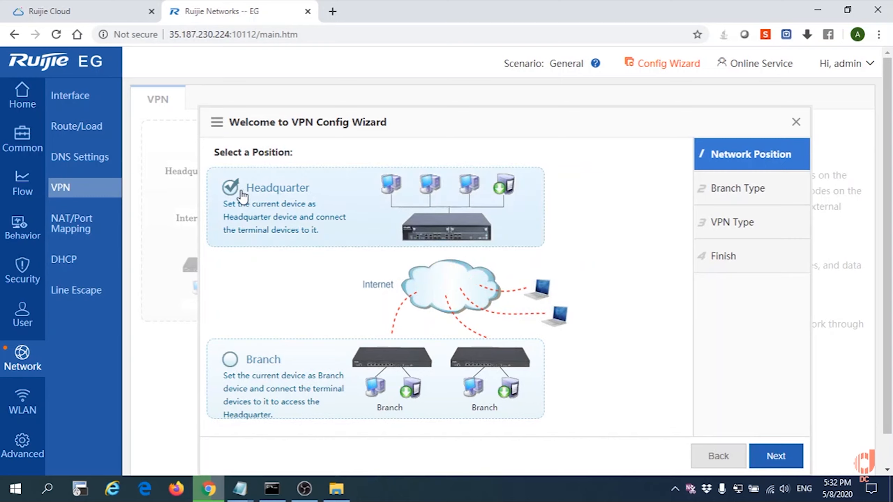
{"action": "left_click", "coordinate": [775, 456]}
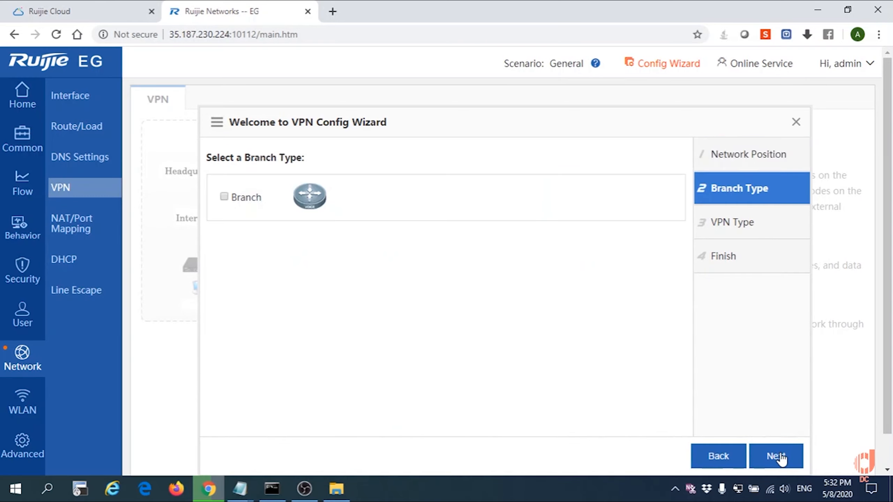
{"action": "left_click", "coordinate": [224, 197]}
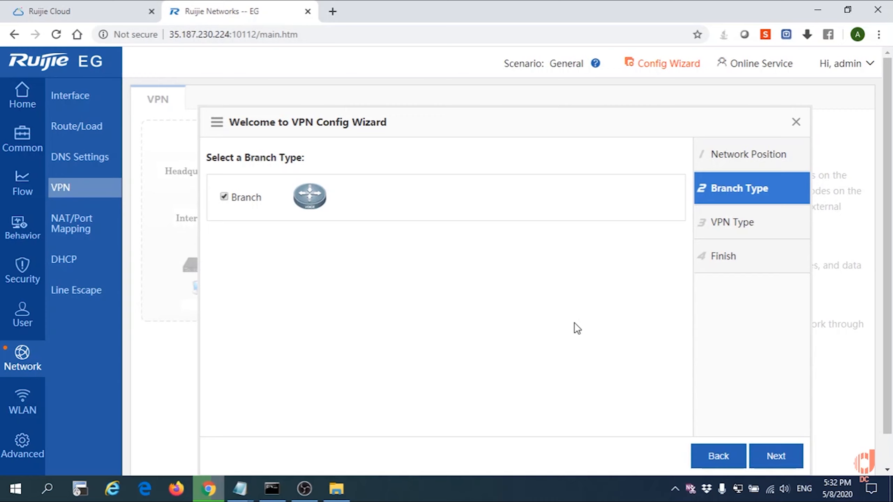
{"action": "left_click", "coordinate": [776, 456]}
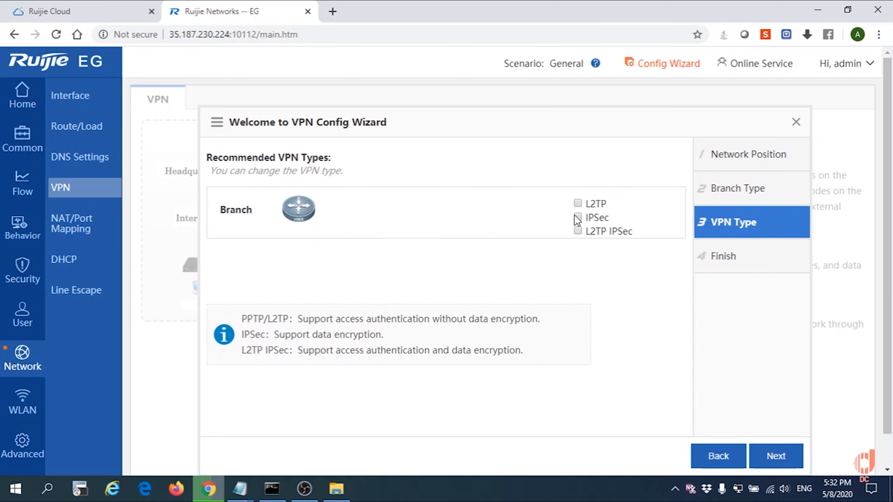
{"action": "left_click", "coordinate": [578, 203]}
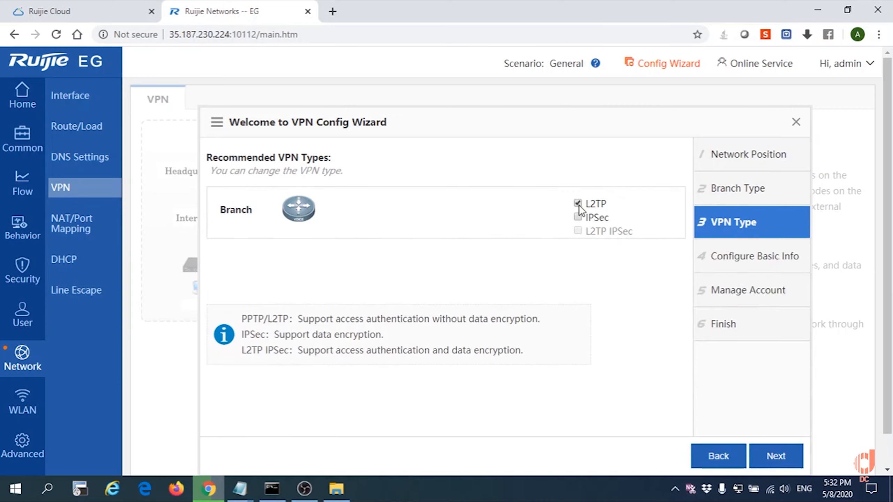
{"action": "left_click", "coordinate": [577, 203]}
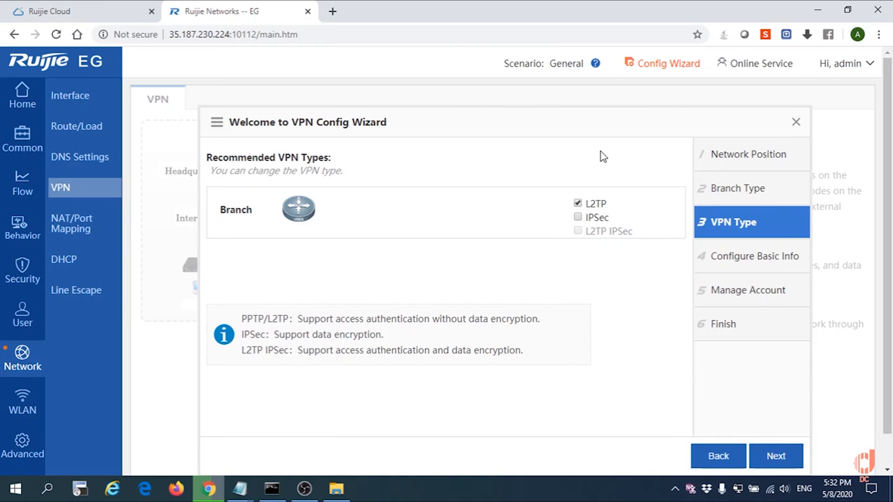
{"action": "mouse_move", "coordinate": [507, 337]}
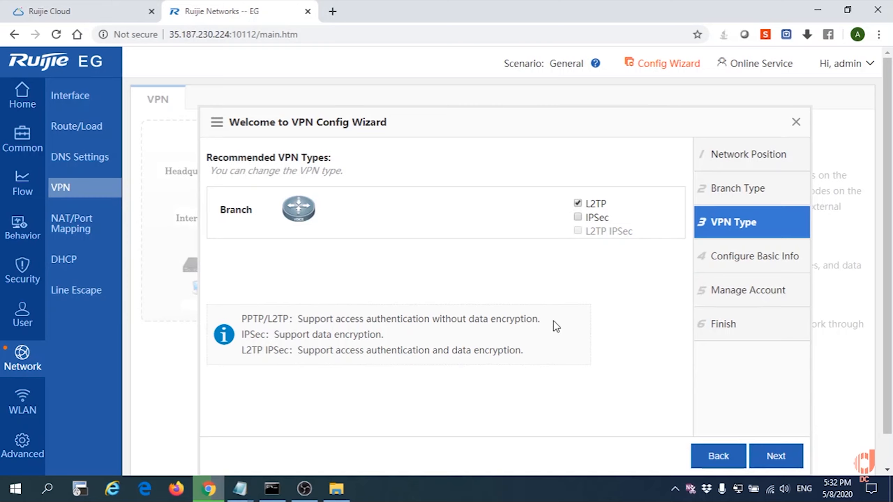
- Enter client IP range 192.168.40.100 to 192.168.40.254 and advance to accounts
{"action": "left_click", "coordinate": [776, 456]}
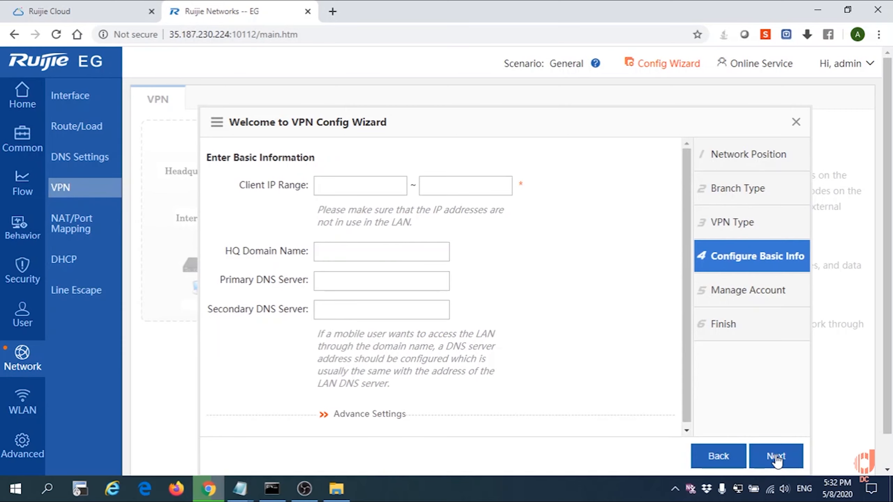
{"action": "mouse_move", "coordinate": [562, 258]}
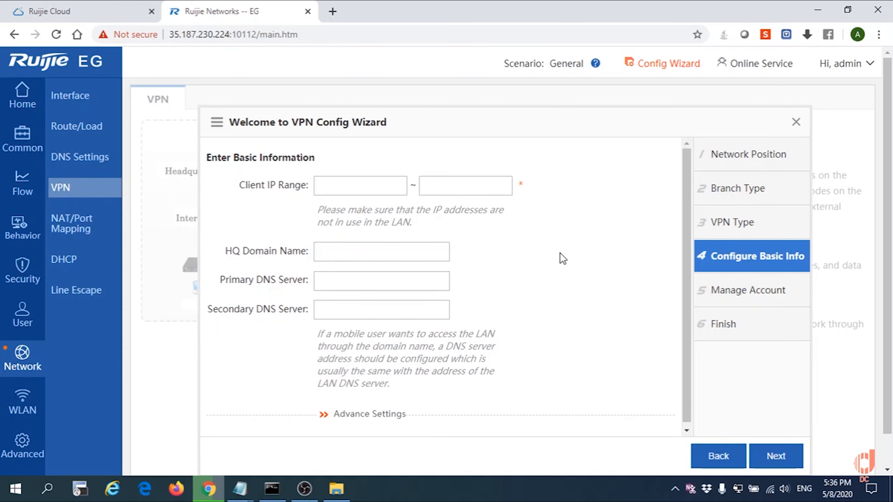
{"action": "left_click", "coordinate": [360, 184]}
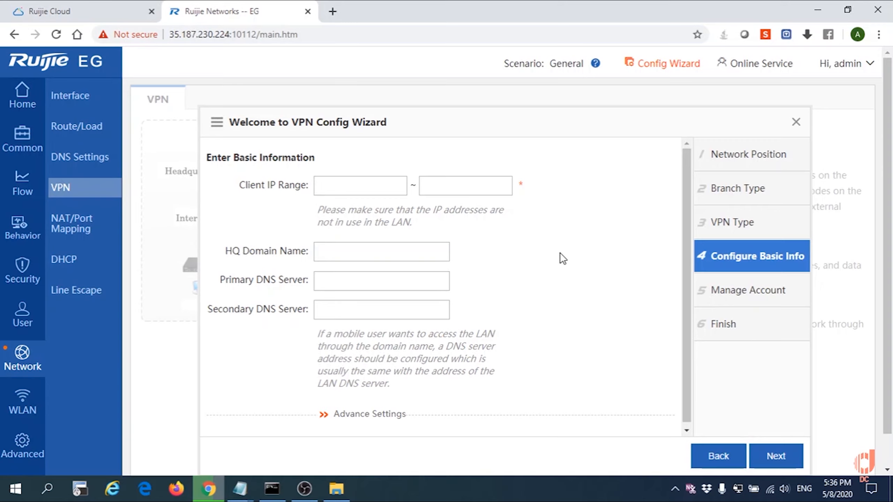
{"action": "left_click", "coordinate": [360, 185]}
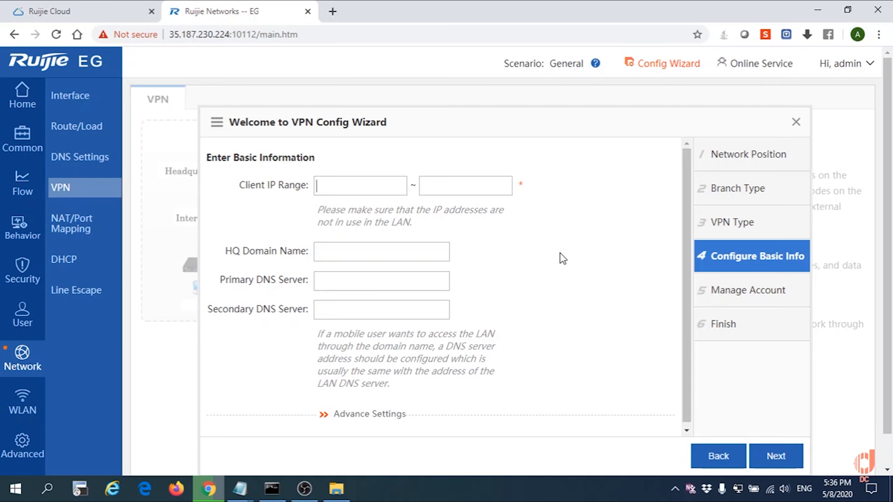
{"action": "type", "text": "192.168.40.100"}
{"action": "left_click", "coordinate": [465, 185]}
{"action": "type", "text": "192.168.40.254"}
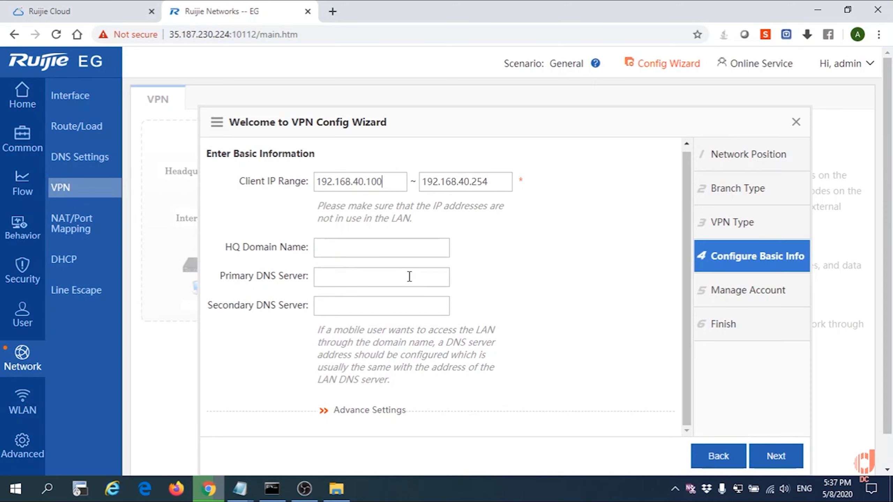
{"action": "mouse_move", "coordinate": [776, 456]}
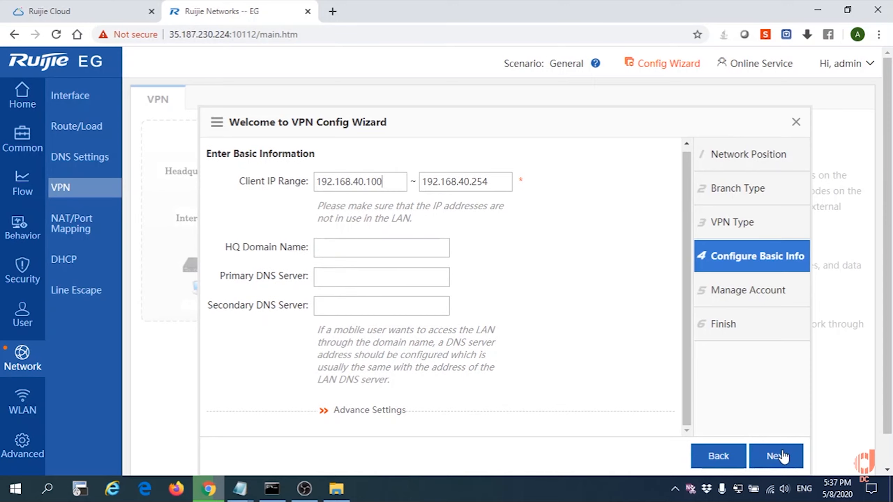
{"action": "left_click", "coordinate": [776, 456]}
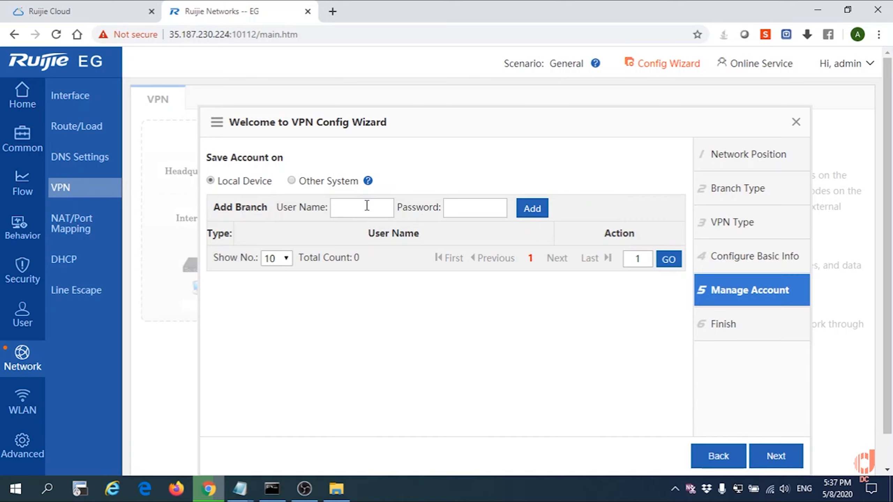
- Add VPN user abcd with a password and proceed to the final step
{"action": "type", "text": "a"}
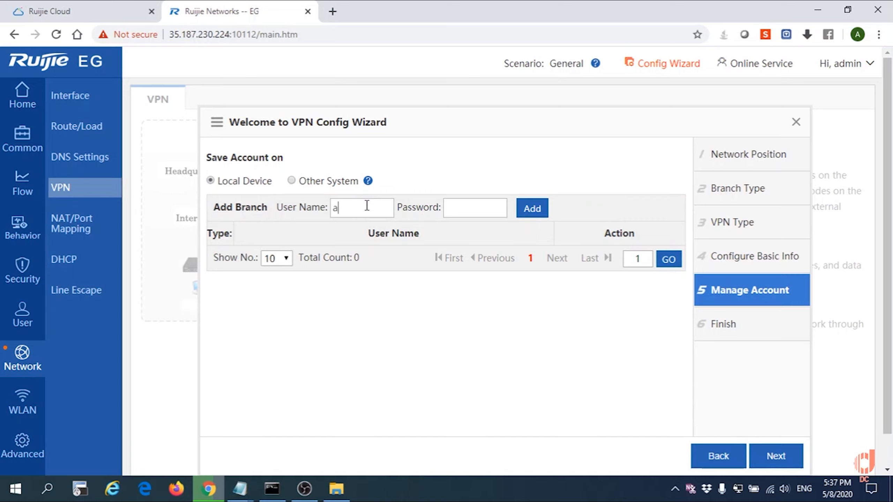
{"action": "type", "text": "bcd"}
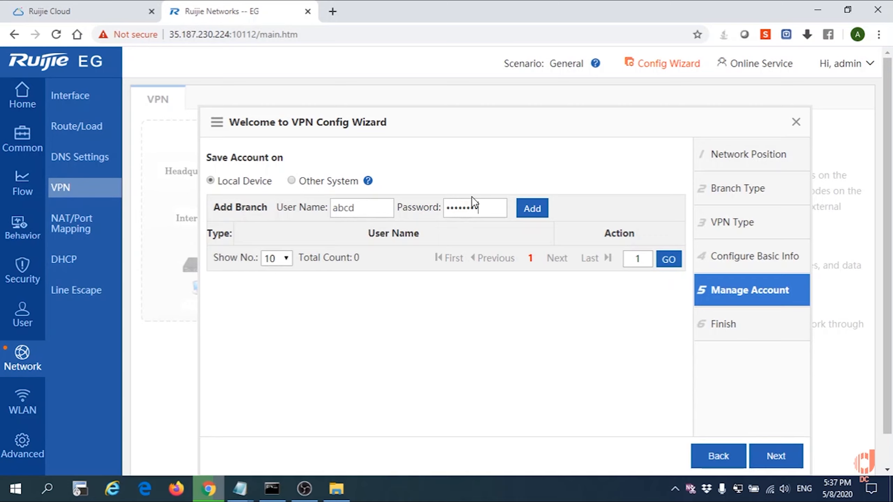
{"action": "left_click", "coordinate": [531, 208]}
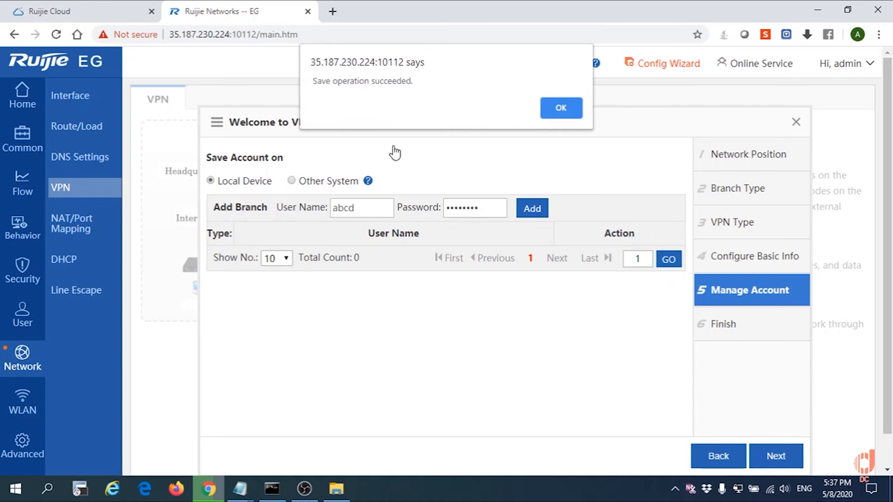
{"action": "left_click", "coordinate": [561, 108]}
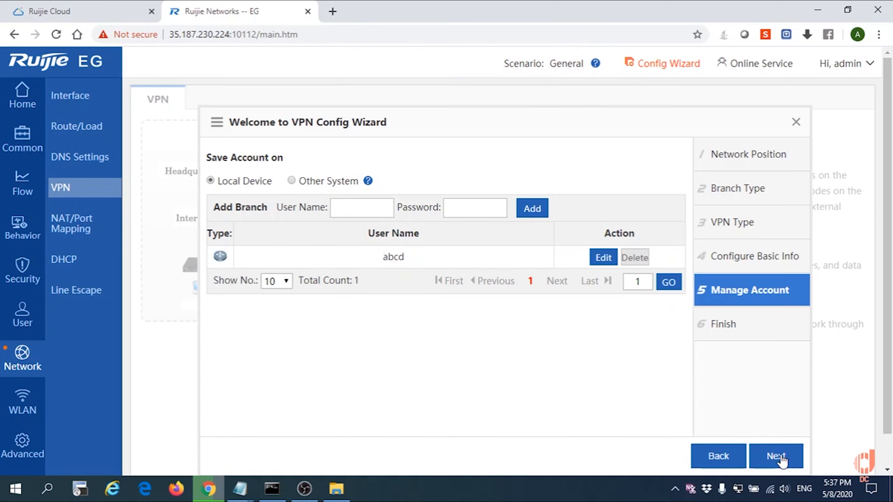
{"action": "mouse_move", "coordinate": [678, 364]}
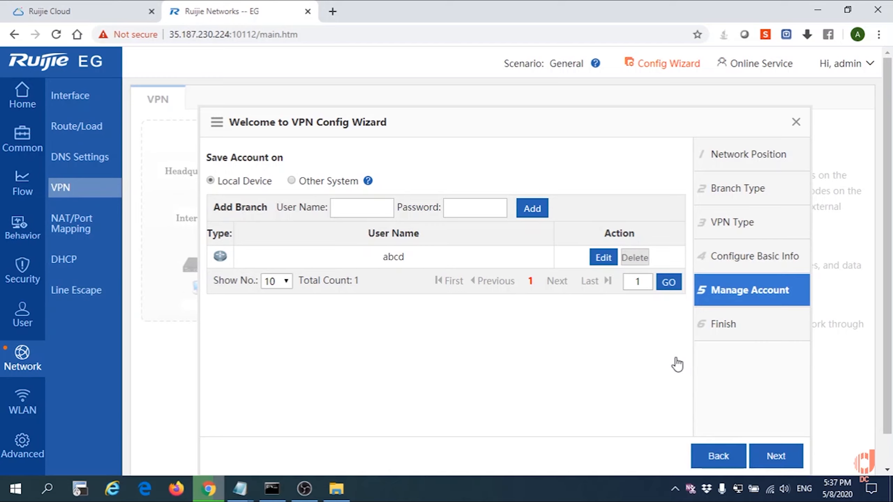
{"action": "mouse_move", "coordinate": [725, 263]}
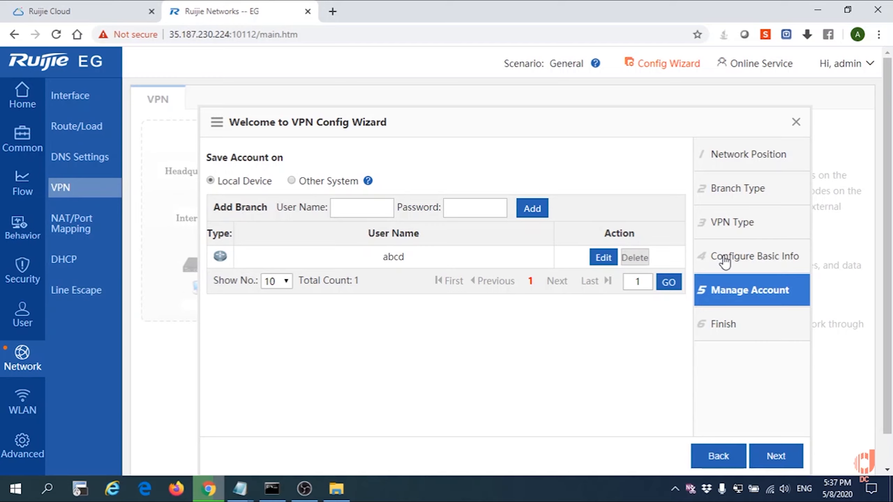
{"action": "left_click", "coordinate": [775, 456]}
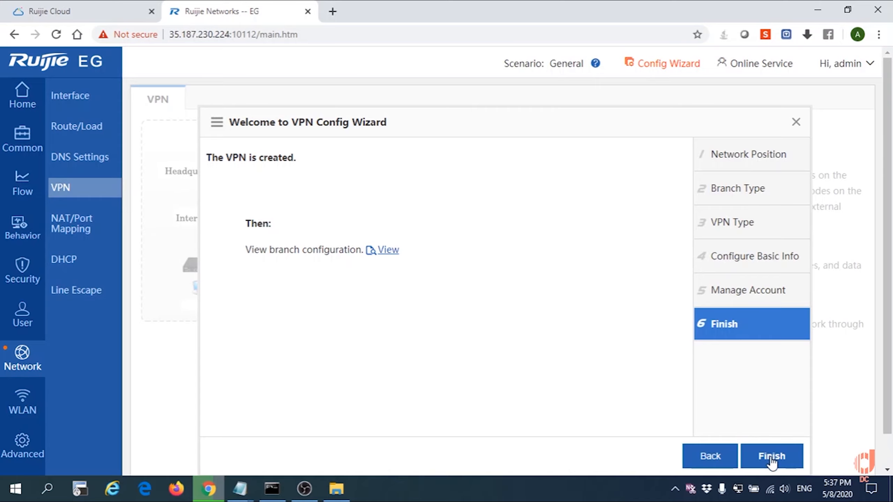
- Finish the wizard and allow Adobe Flash so the branch topology displays
{"action": "left_click", "coordinate": [772, 455]}
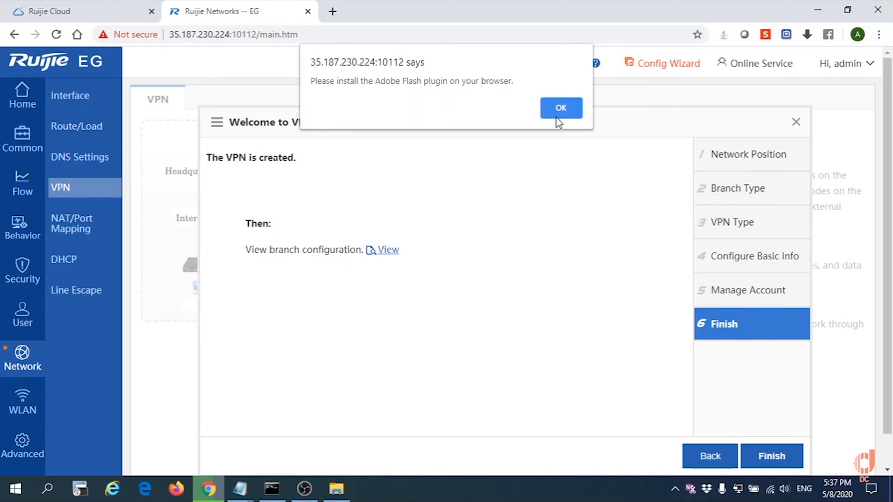
{"action": "left_click", "coordinate": [561, 108]}
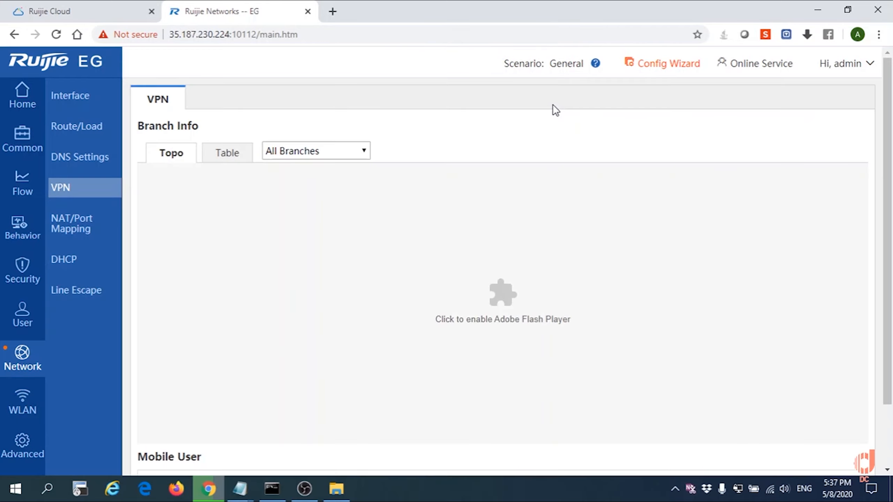
{"action": "mouse_move", "coordinate": [770, 150]}
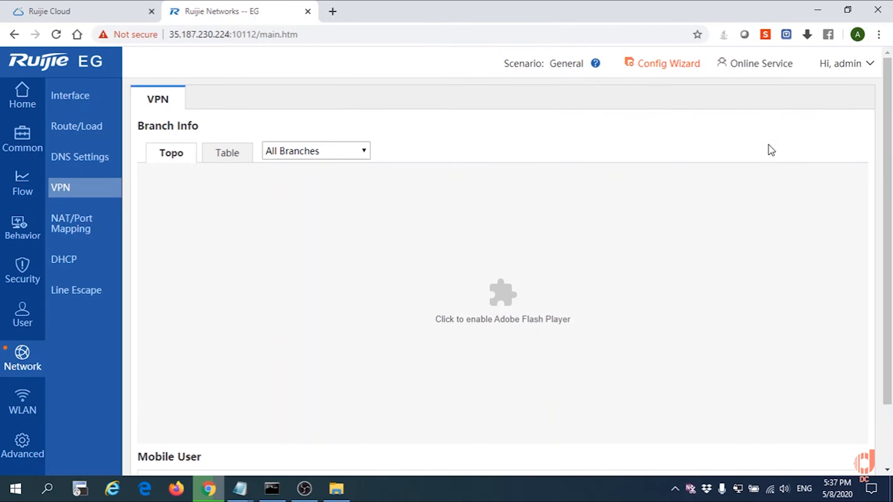
{"action": "left_click", "coordinate": [502, 294]}
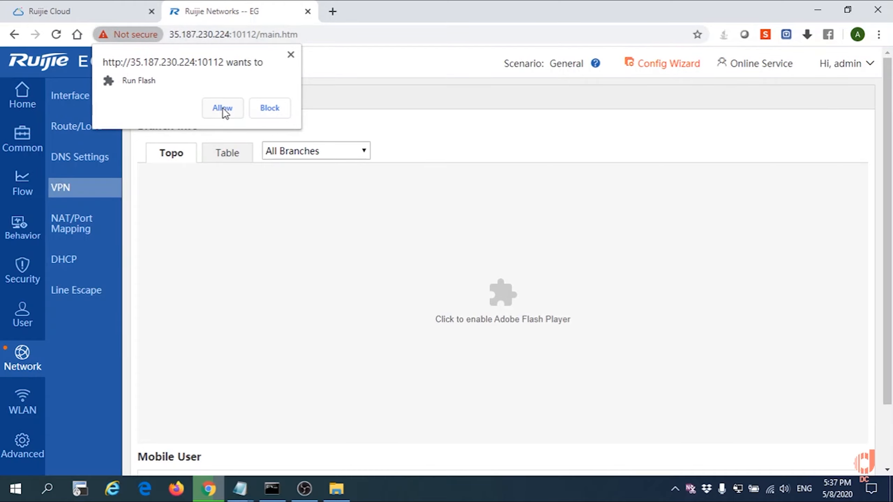
{"action": "left_click", "coordinate": [222, 108]}
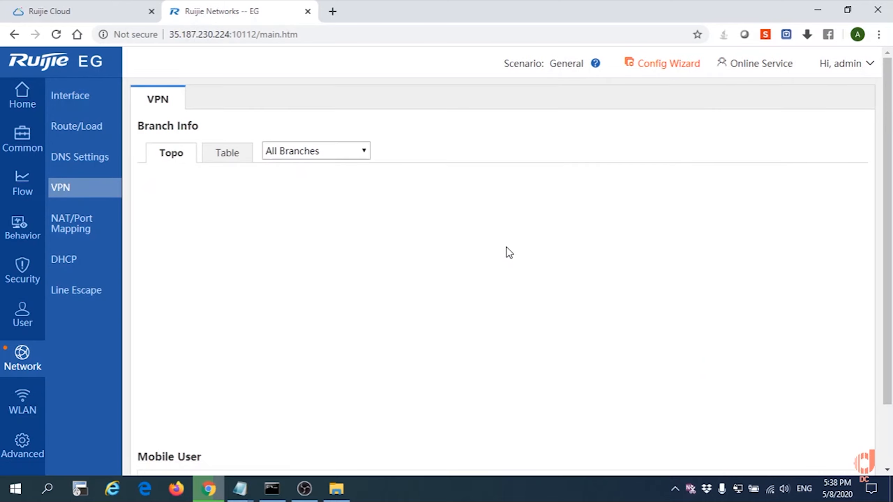
{"action": "scroll", "scroll_direction": "down", "scroll_amount": 3}
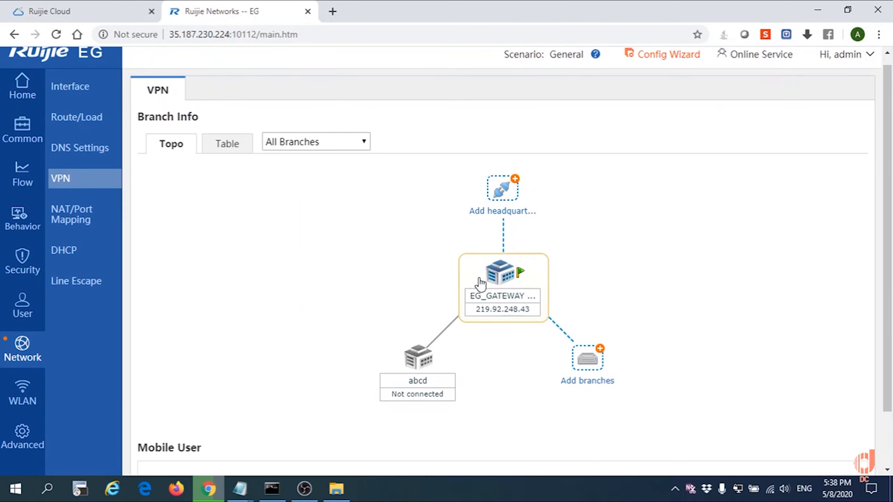
{"action": "mouse_move", "coordinate": [484, 262]}
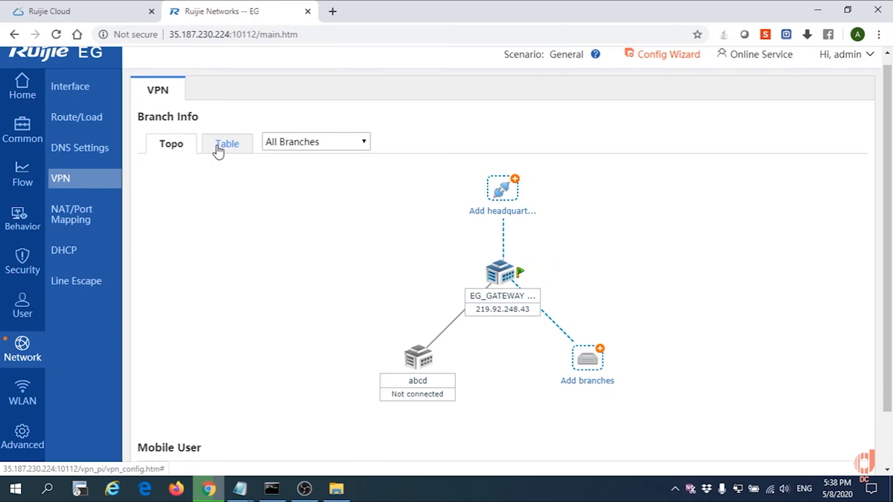
- Show Branch Info as a table and open Manage Local Config
{"action": "left_click", "coordinate": [227, 144]}
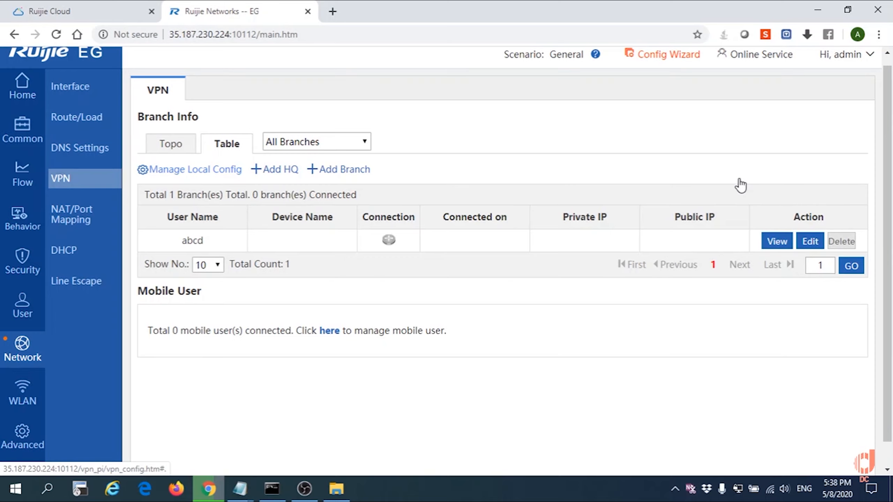
{"action": "left_click", "coordinate": [194, 170]}
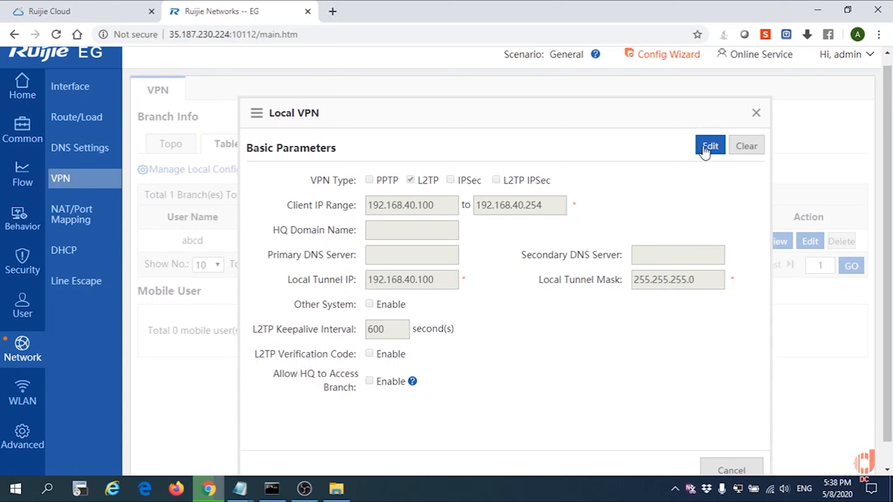
- Enable PPTP alongside L2TP in local VPN settings, save, and close the dialog
{"action": "left_click", "coordinate": [709, 145]}
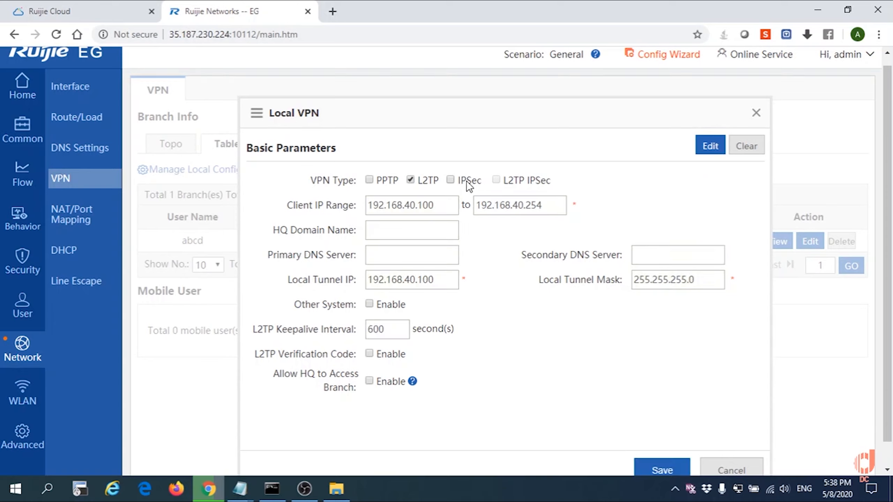
{"action": "left_click", "coordinate": [369, 180]}
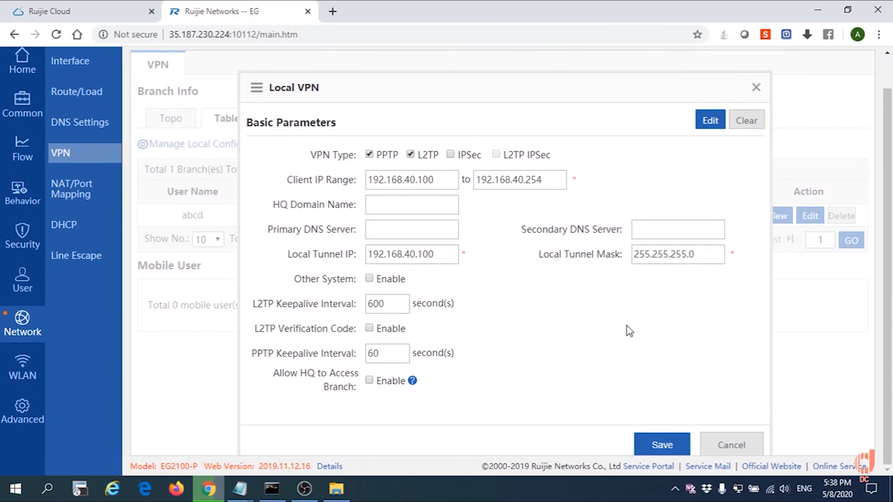
{"action": "mouse_move", "coordinate": [662, 445]}
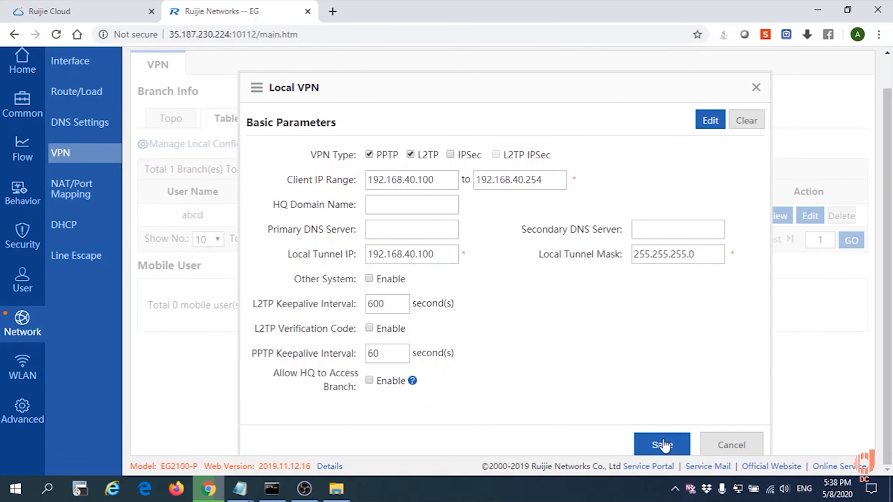
{"action": "mouse_move", "coordinate": [626, 307]}
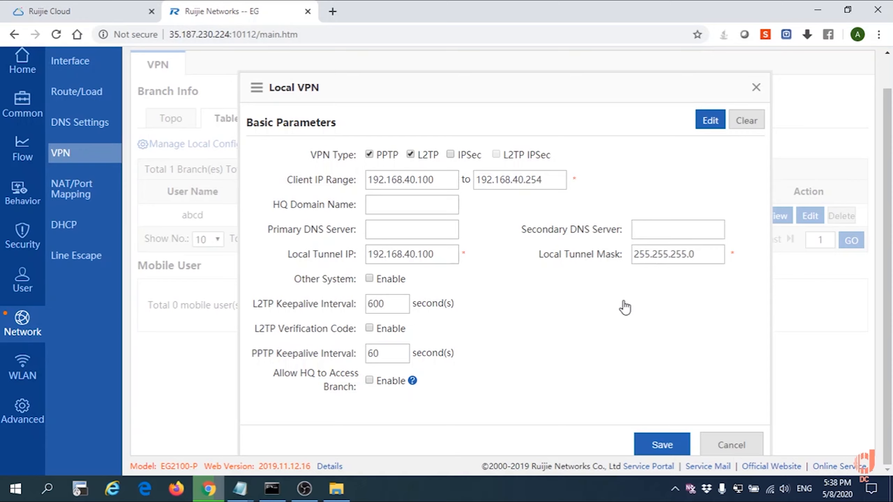
{"action": "left_click", "coordinate": [662, 444]}
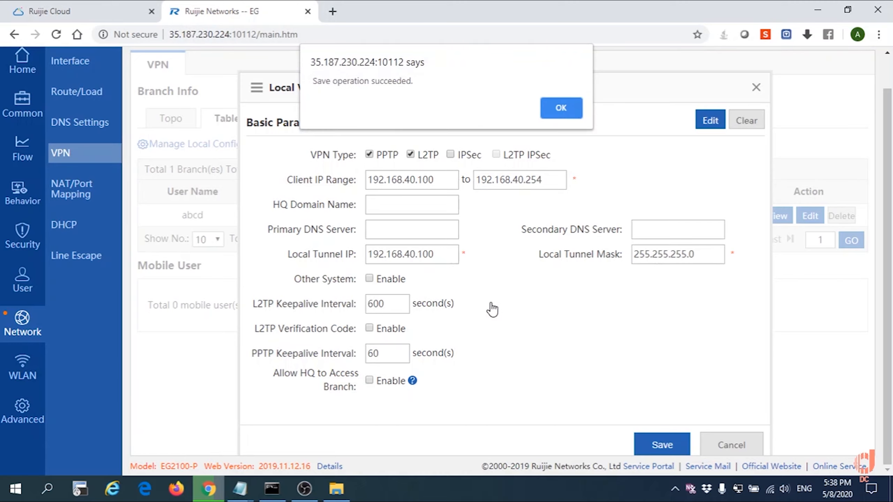
{"action": "mouse_move", "coordinate": [345, 95]}
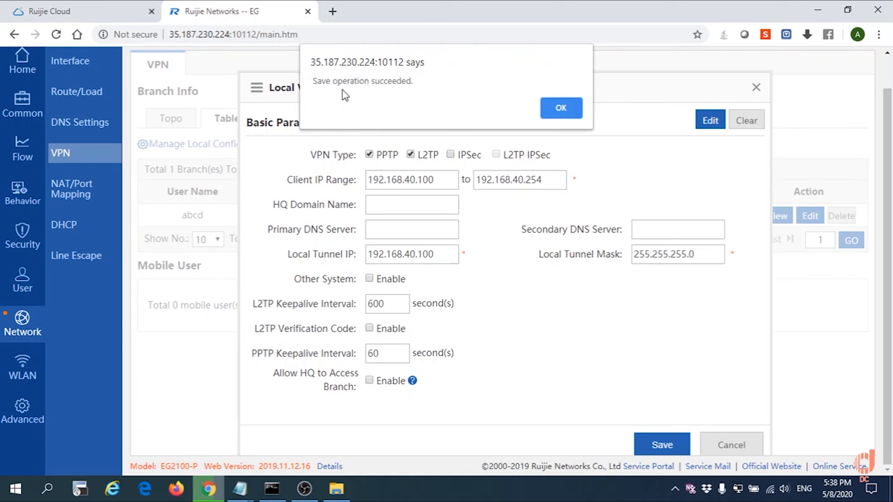
{"action": "left_click", "coordinate": [560, 108]}
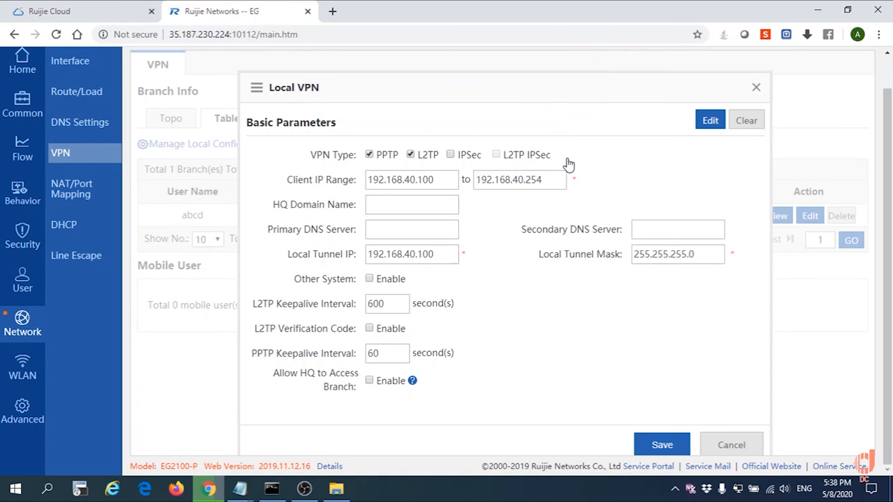
{"action": "left_click", "coordinate": [755, 87]}
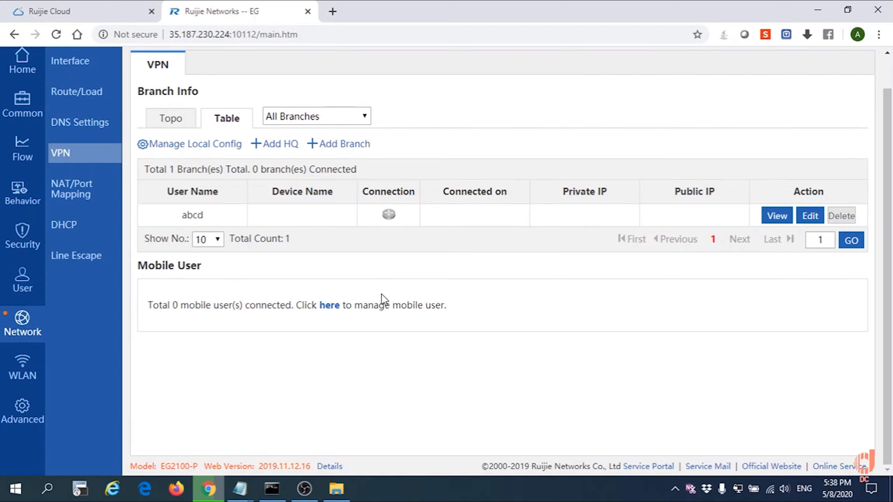
- Go to the VPN page under Windows Settings' Network & Internet
{"action": "left_click", "coordinate": [13, 488]}
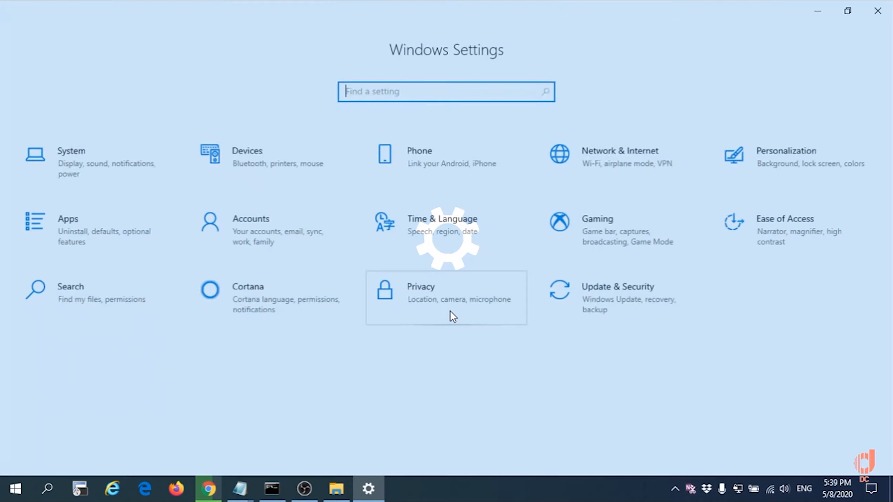
{"action": "left_click", "coordinate": [620, 156]}
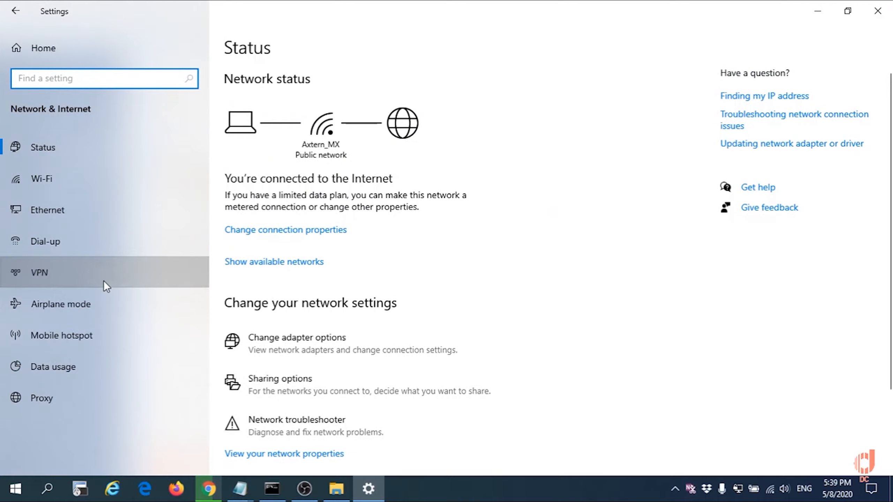
{"action": "left_click", "coordinate": [39, 272]}
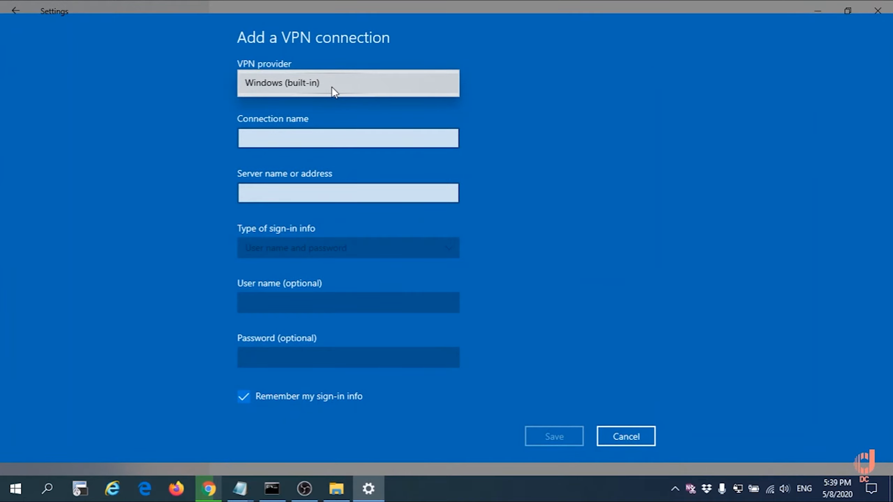
- Name the VPN connection ABC and paste server address 219.92.248.43 from Notepad
{"action": "left_click", "coordinate": [348, 138]}
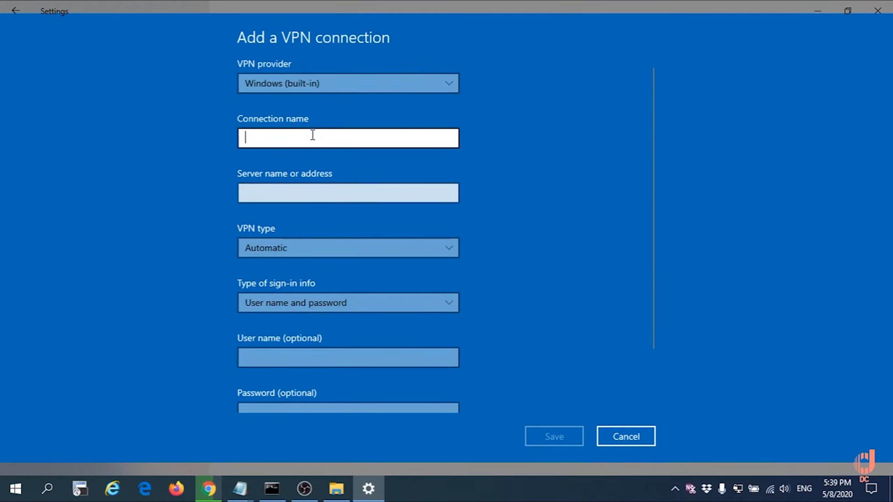
{"action": "type", "text": "ABC"}
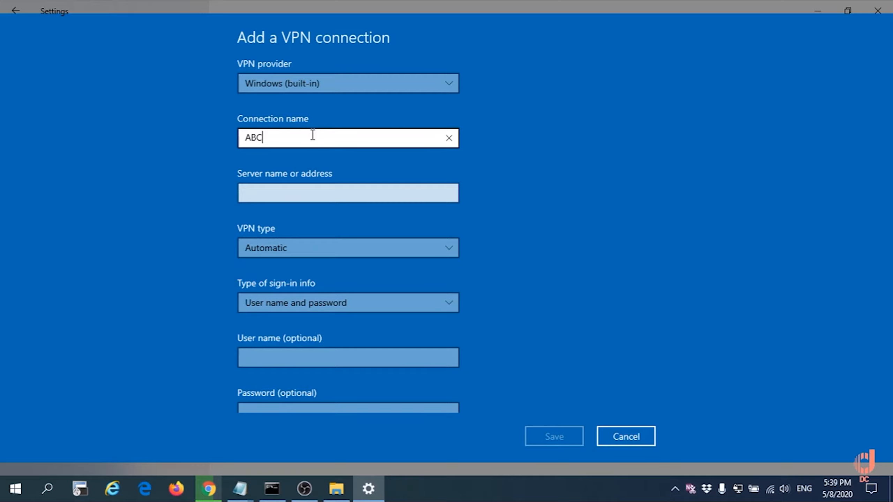
{"action": "left_click", "coordinate": [347, 192]}
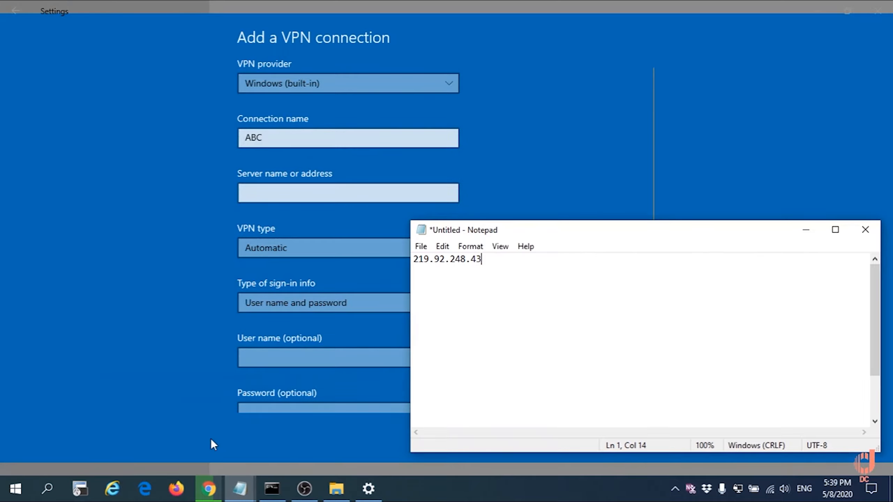
{"action": "triple_click", "coordinate": [447, 259]}
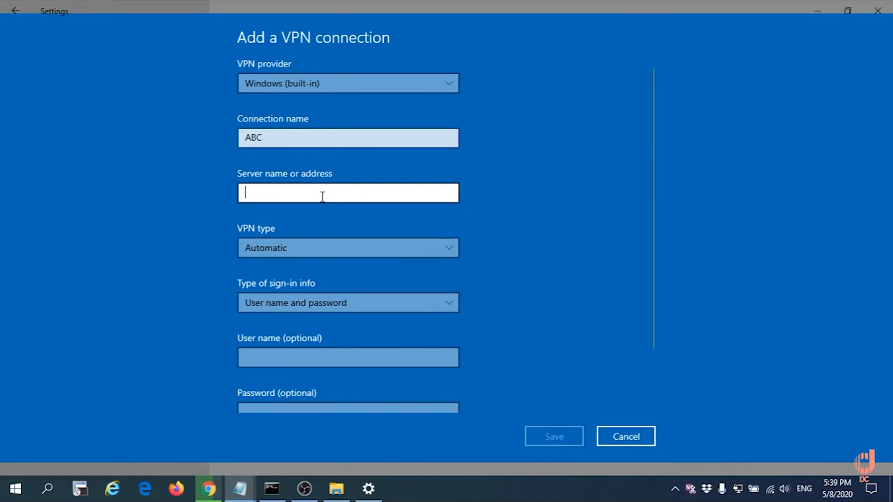
{"action": "type", "text": "219.92.248.43"}
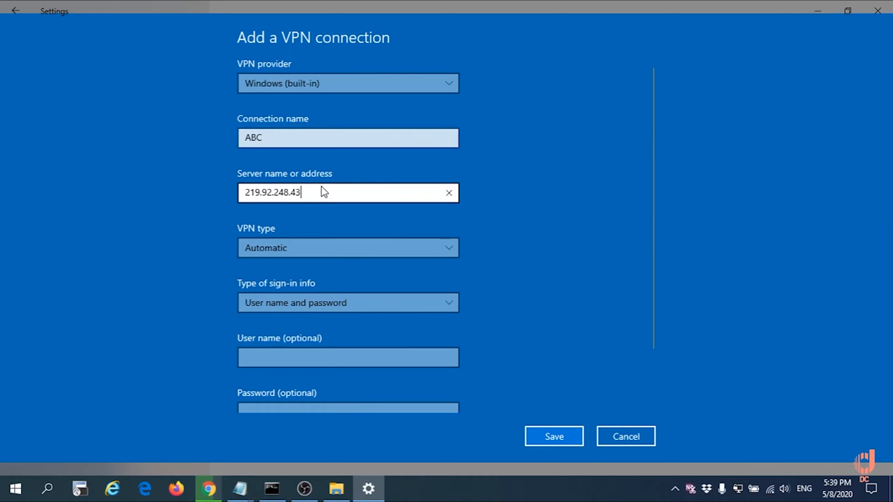
- Set VPN type to PPTP, enter user name abcd and password, and save
{"action": "left_click", "coordinate": [348, 248]}
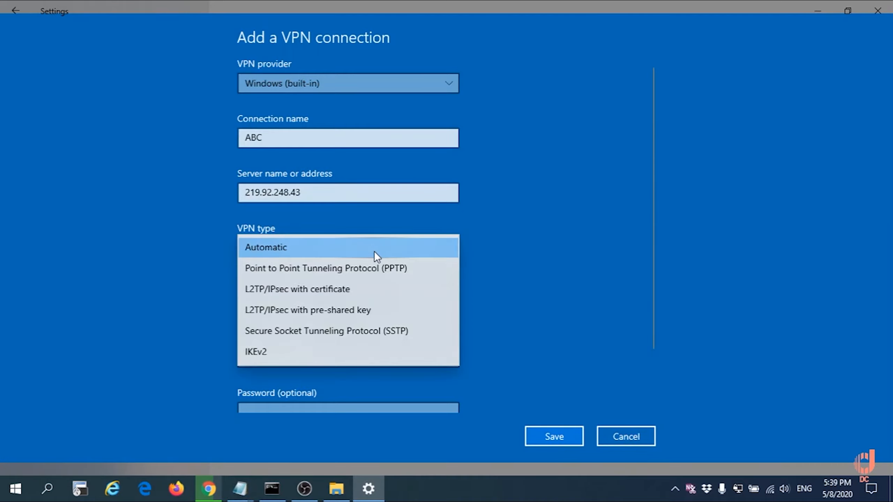
{"action": "left_click", "coordinate": [325, 269]}
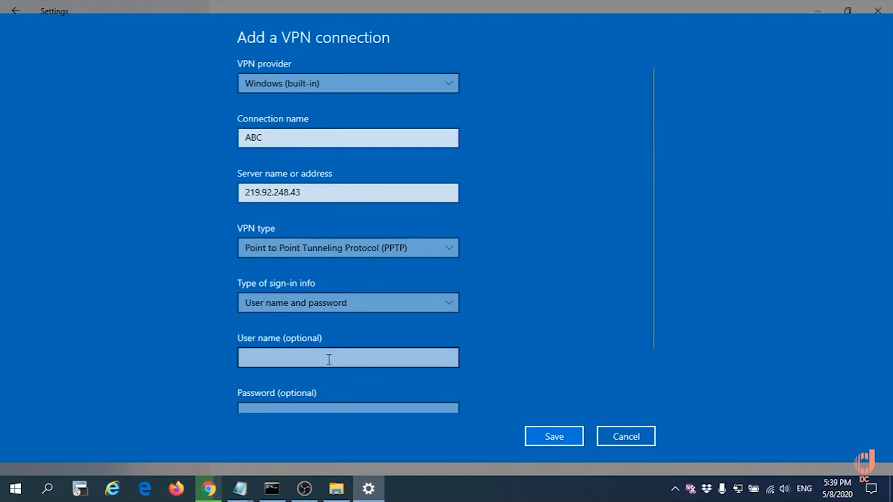
{"action": "type", "text": "a"}
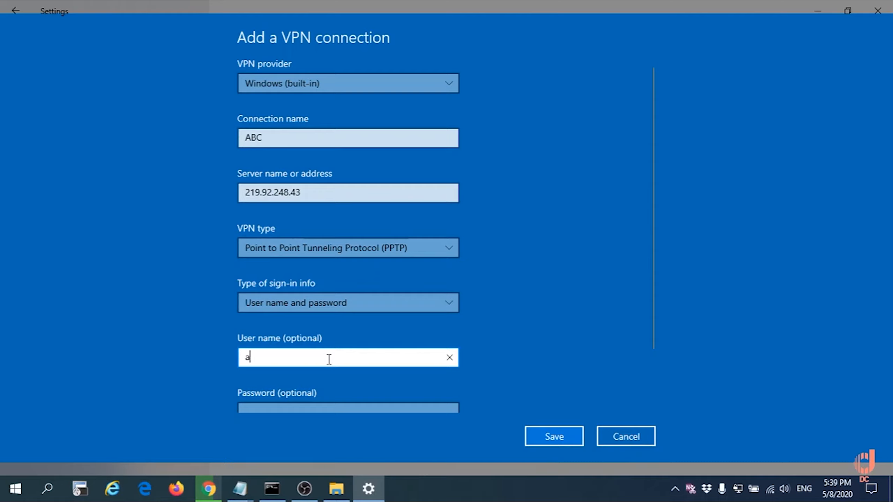
{"action": "type", "text": "bcd"}
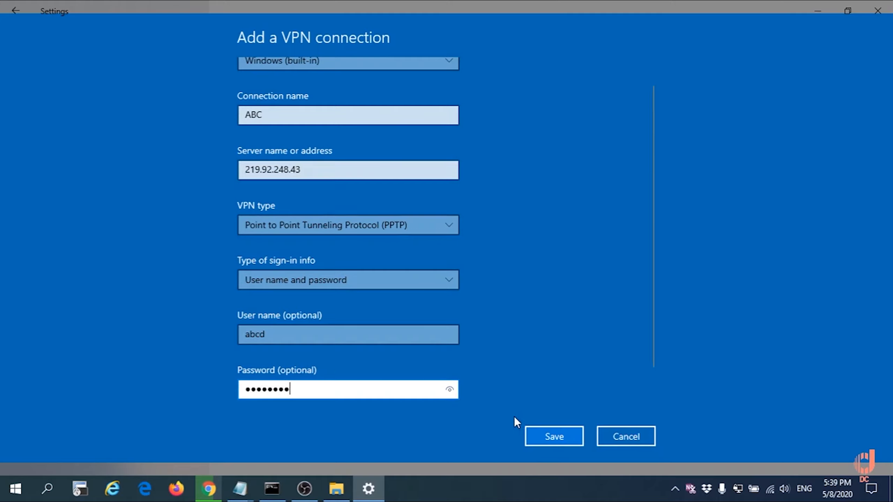
{"action": "left_click", "coordinate": [553, 436]}
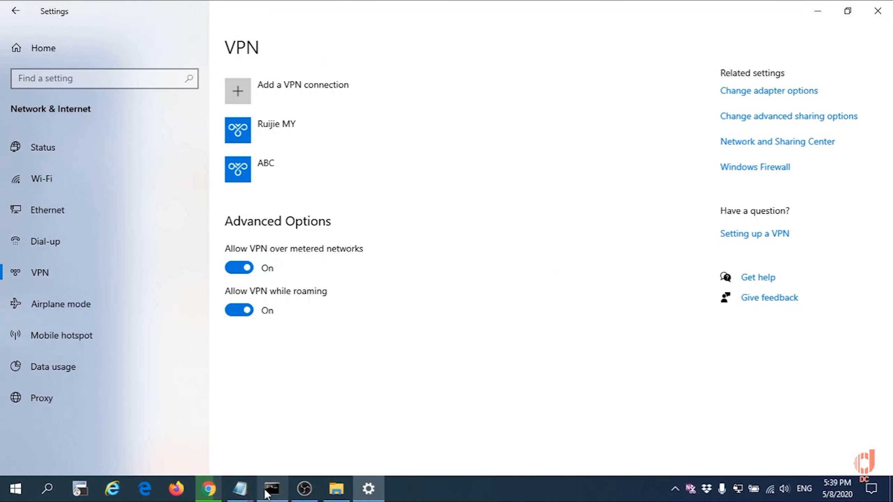
- Bring the Command Prompt's continuous ping to 192.168.1.5 to the front
{"action": "left_click", "coordinate": [272, 488]}
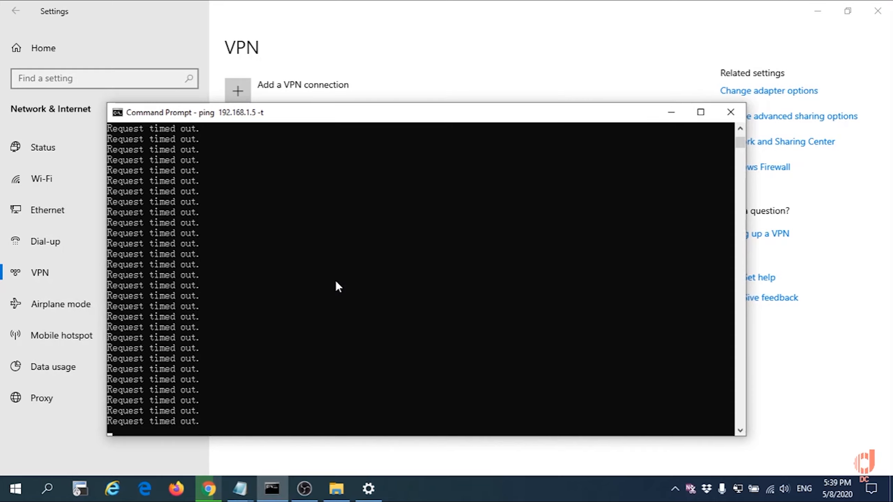
{"action": "mouse_move", "coordinate": [463, 53]}
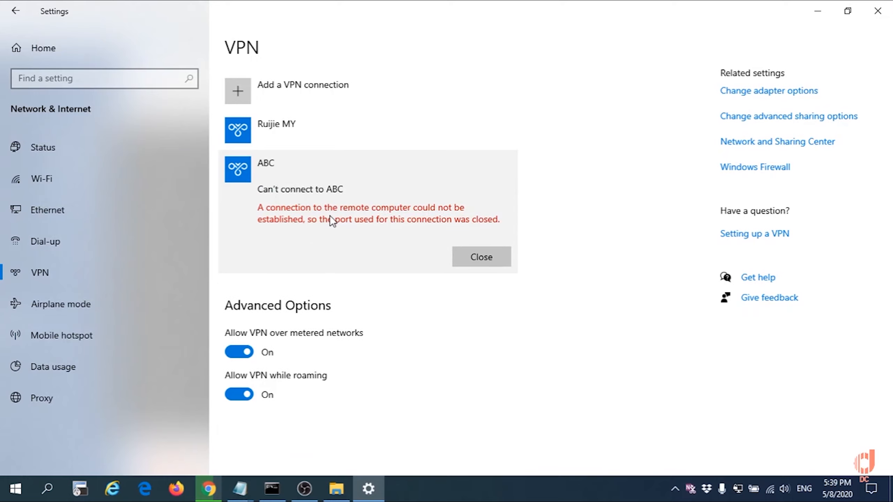
{"action": "mouse_move", "coordinate": [310, 214]}
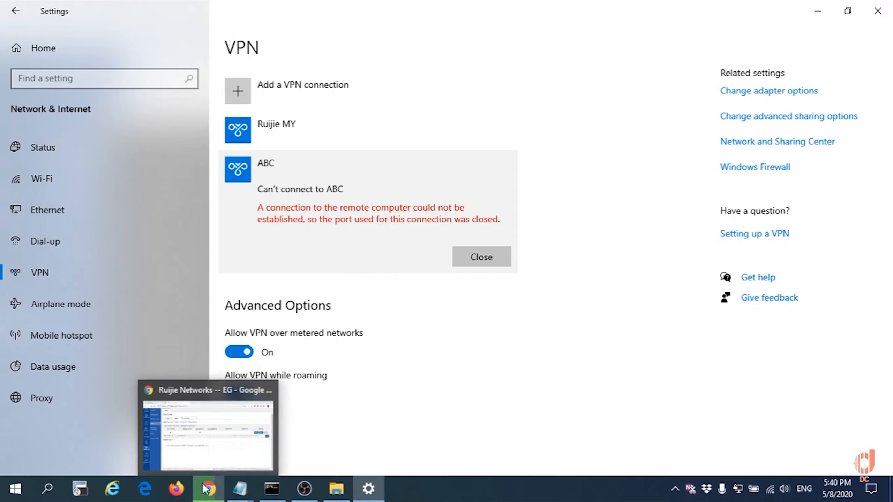
{"action": "mouse_move", "coordinate": [207, 488]}
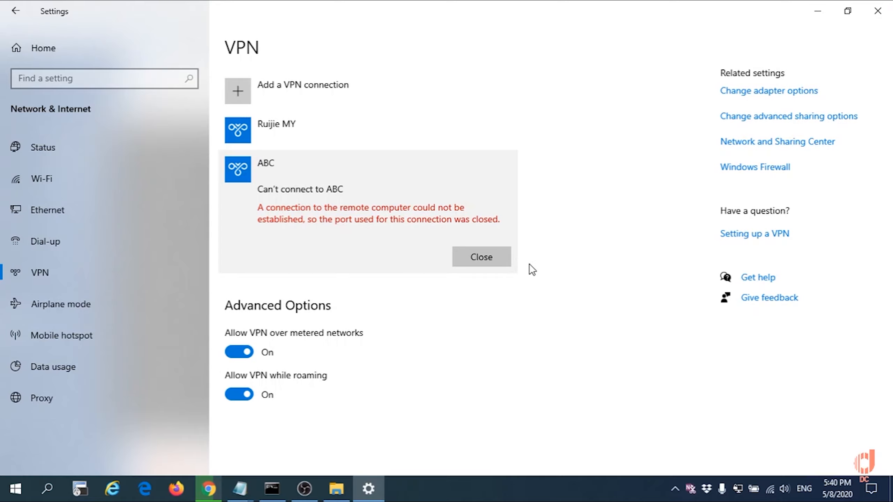
{"action": "mouse_move", "coordinate": [324, 385]}
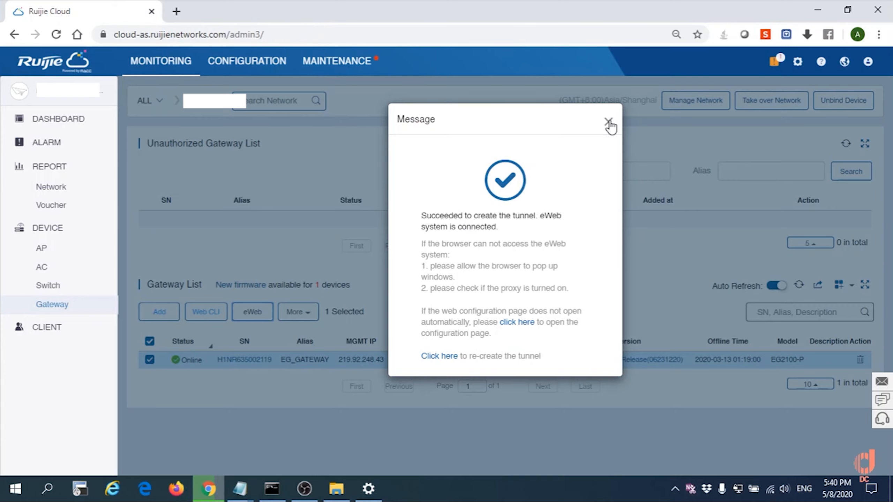
- Dismiss the tunnel-created message and open Web CLI > Web CLI for the gateway
{"action": "left_click", "coordinate": [610, 124]}
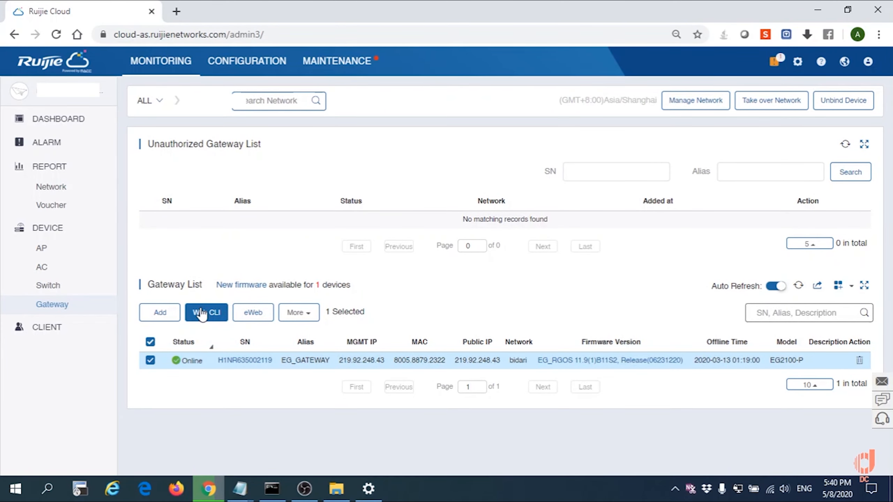
{"action": "left_click", "coordinate": [207, 312]}
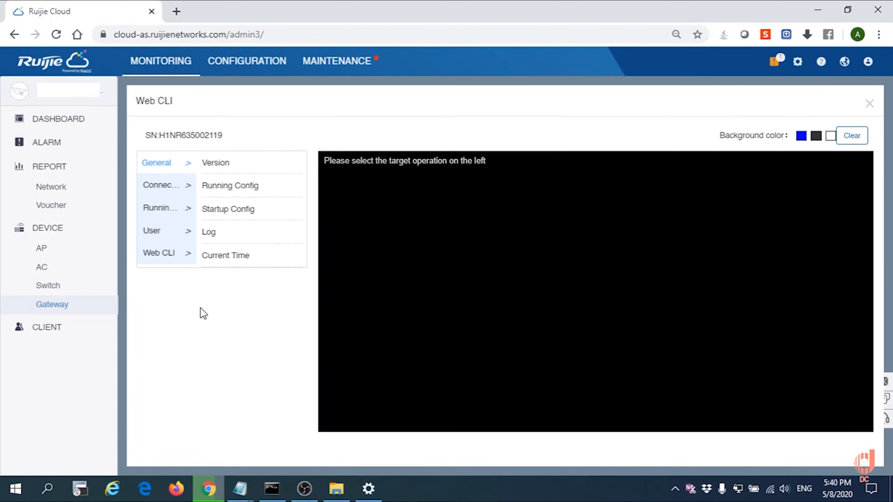
{"action": "left_click", "coordinate": [159, 252]}
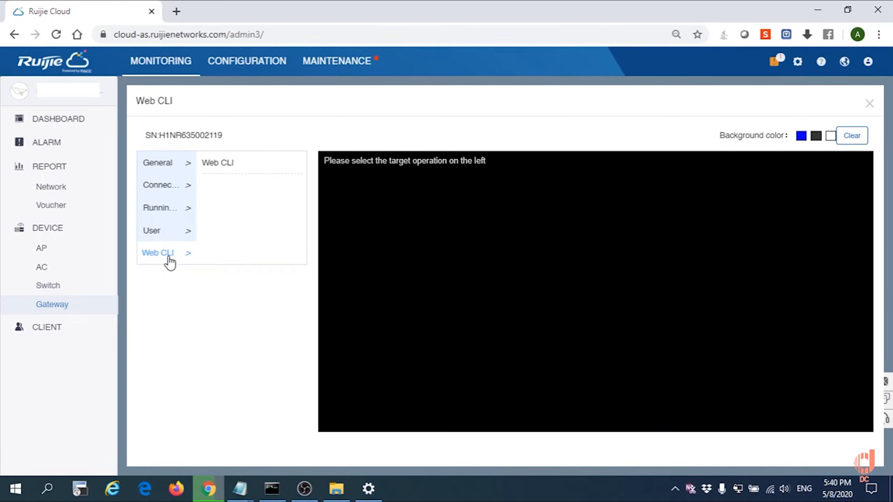
{"action": "left_click", "coordinate": [217, 162]}
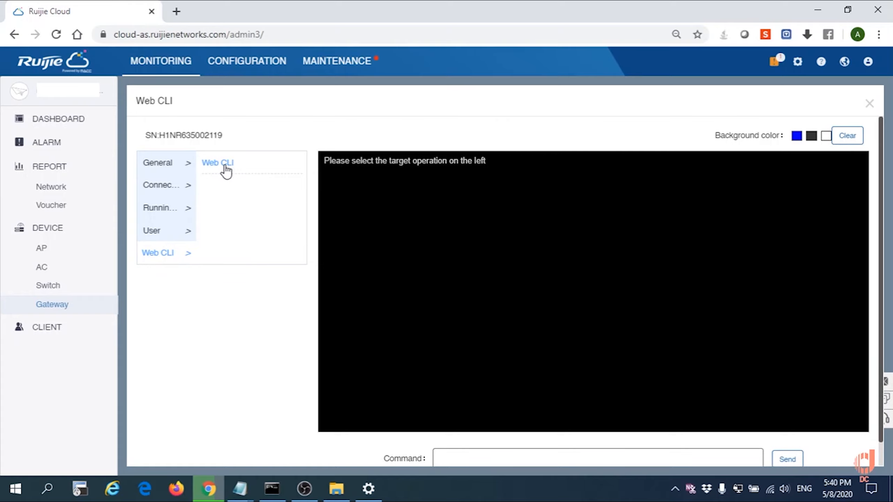
{"action": "scroll", "scroll_direction": "down", "scroll_amount": 3}
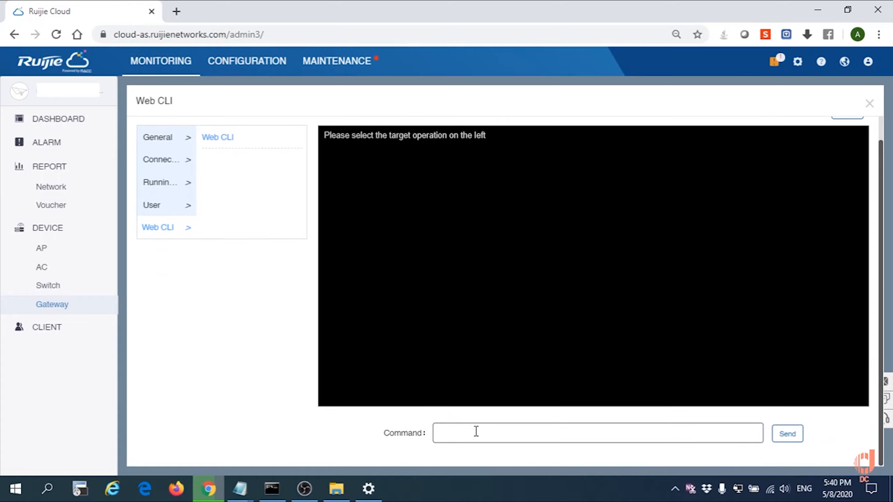
- Run 'sh run' and highlight 'ppp authentication pap chap' under interface Virtual-Template 2
{"action": "type", "text": "sh run"}
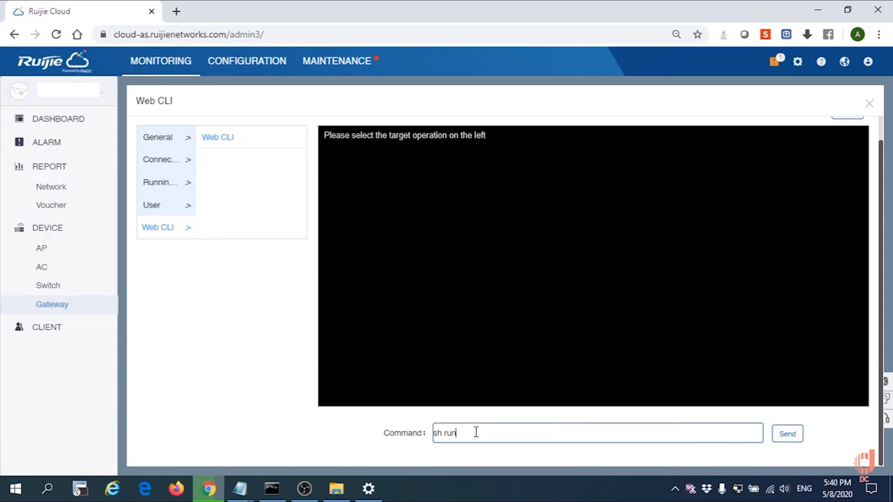
{"action": "left_click", "coordinate": [786, 433]}
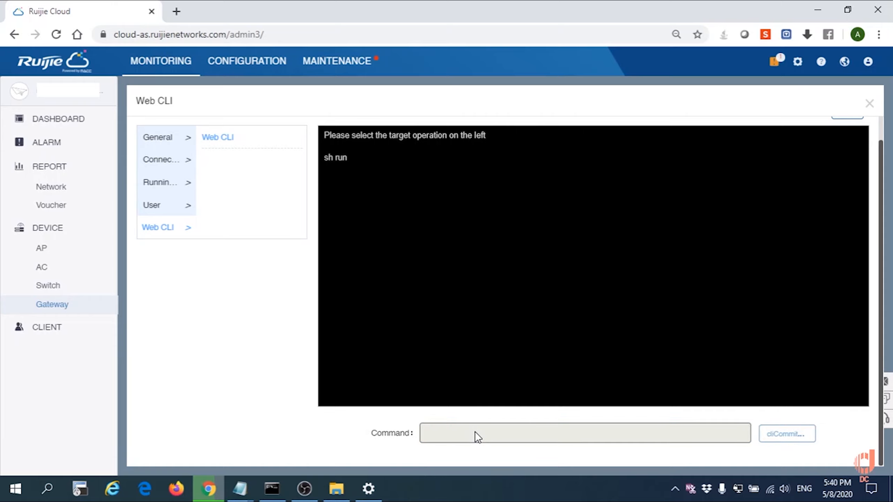
{"action": "left_click", "coordinate": [787, 433]}
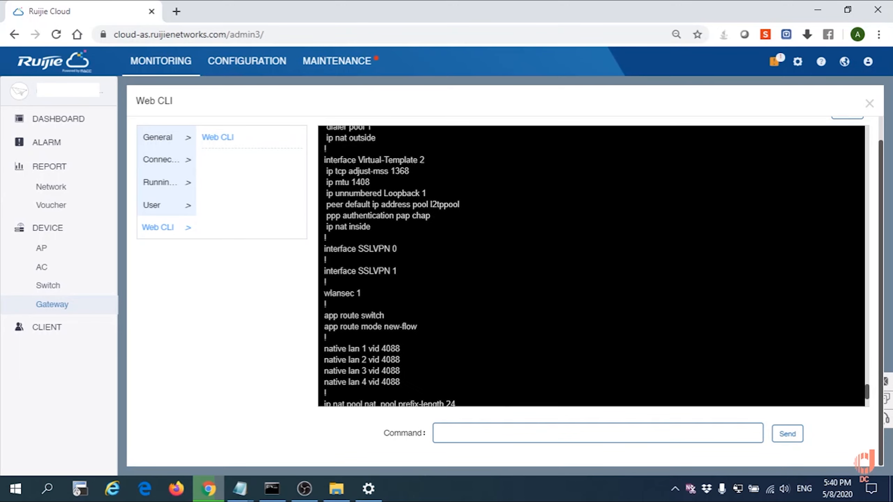
{"action": "double_click", "coordinate": [377, 216]}
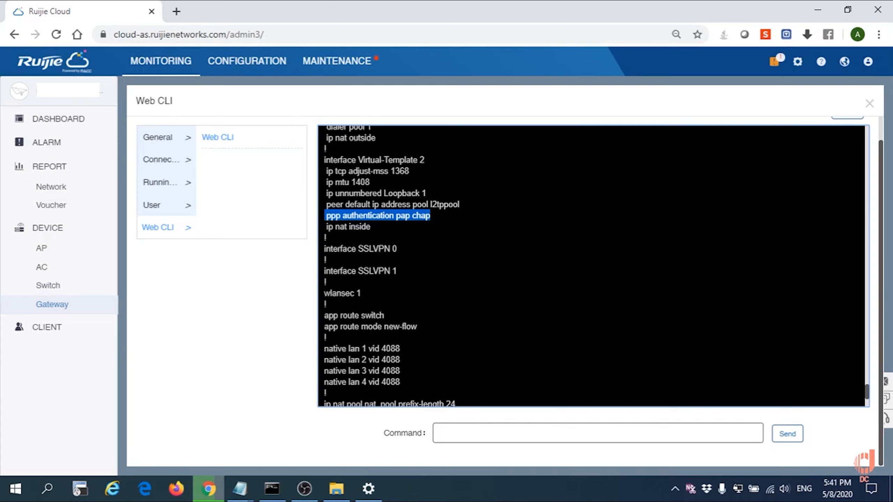
{"action": "left_click", "coordinate": [597, 433]}
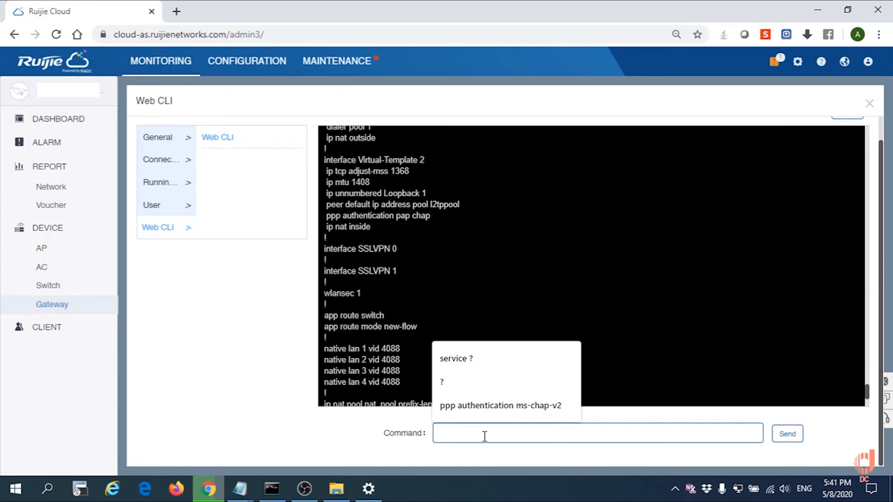
- Enter configuration mode and the 'interface Virtual-Template 2' settings on the gateway
{"action": "type", "text": "con"}
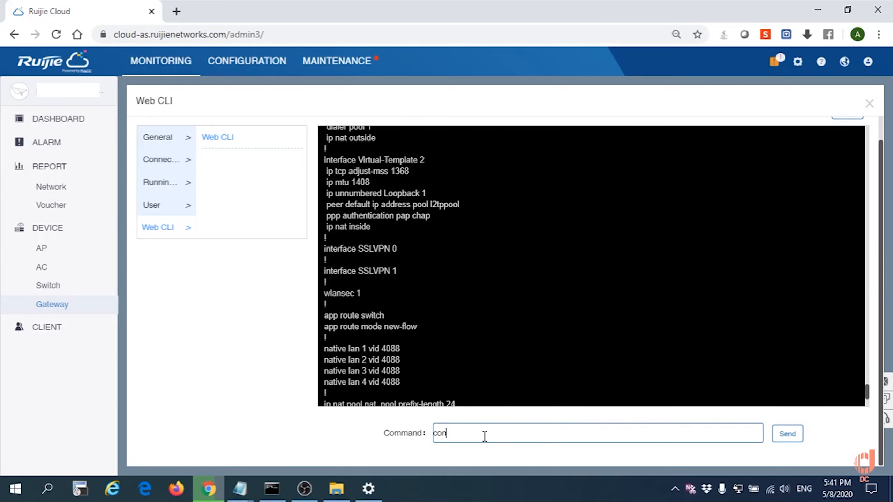
{"action": "left_click", "coordinate": [786, 434]}
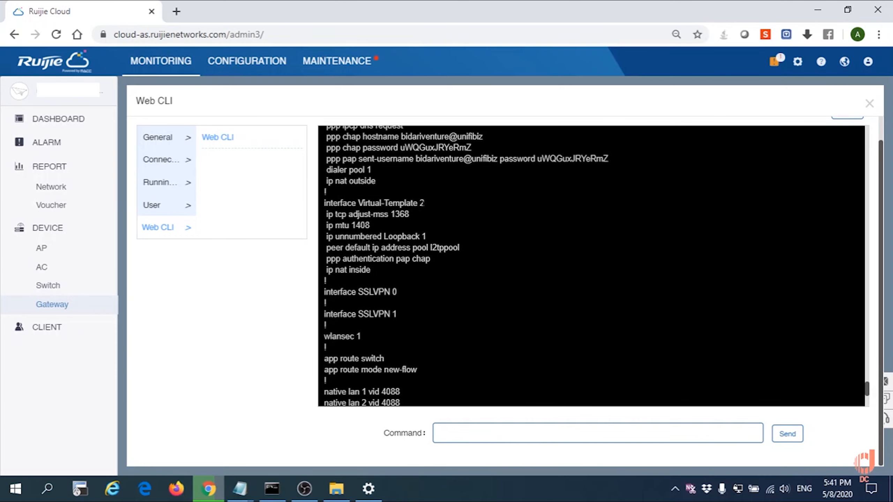
{"action": "double_click", "coordinate": [374, 203]}
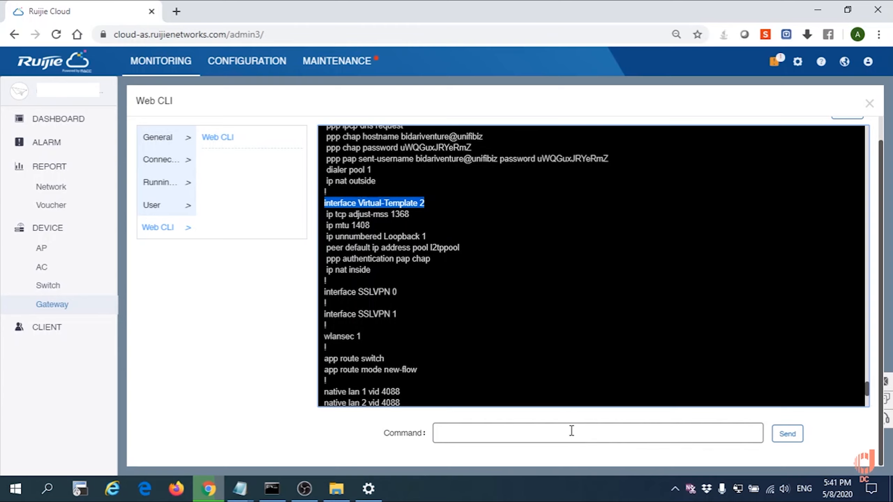
{"action": "type", "text": "interface Virtual-Template 2"}
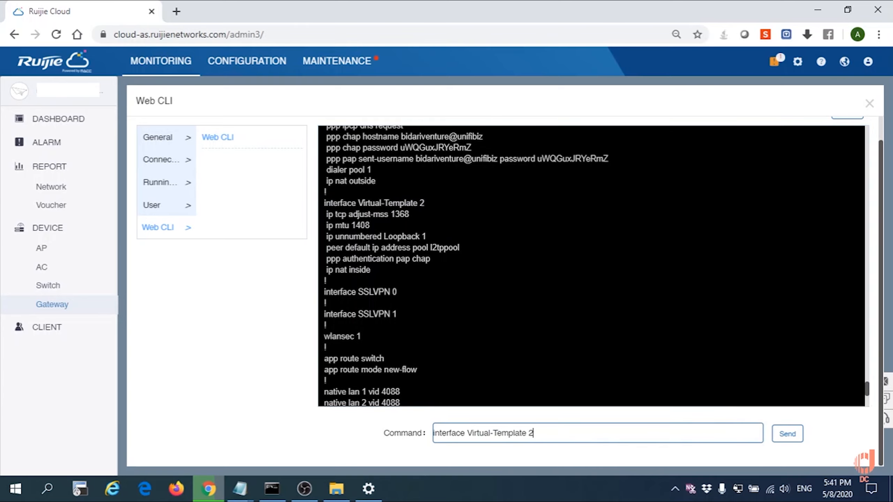
{"action": "left_click", "coordinate": [787, 434]}
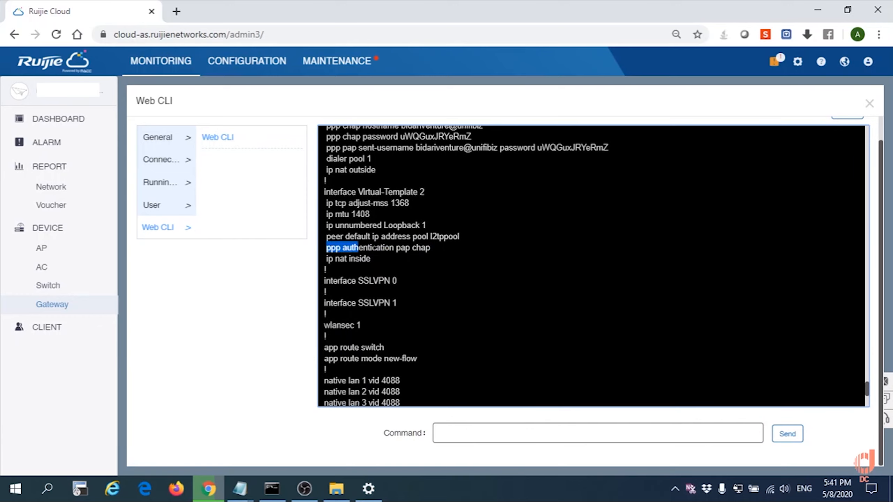
- Send 'ppp authentication pap chap ms-chap-v2', then type 'sh th' to check it
{"action": "right_click", "coordinate": [378, 247]}
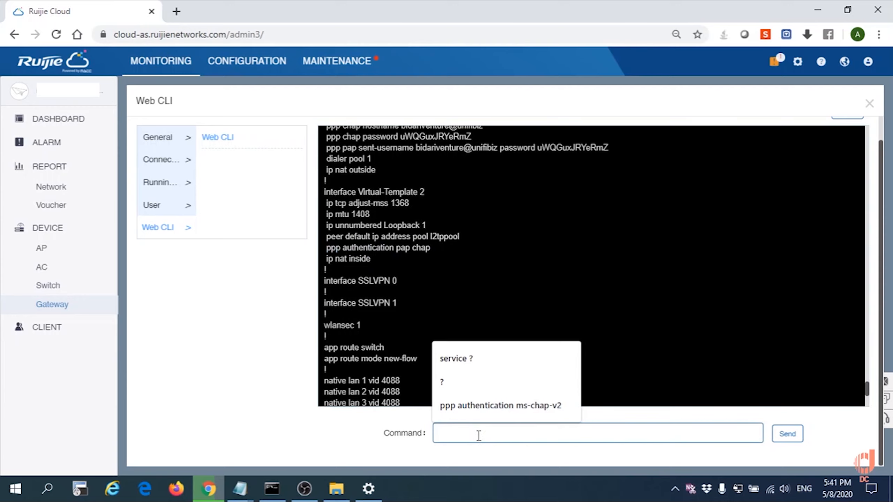
{"action": "type", "text": "ppp authentication pap chap"}
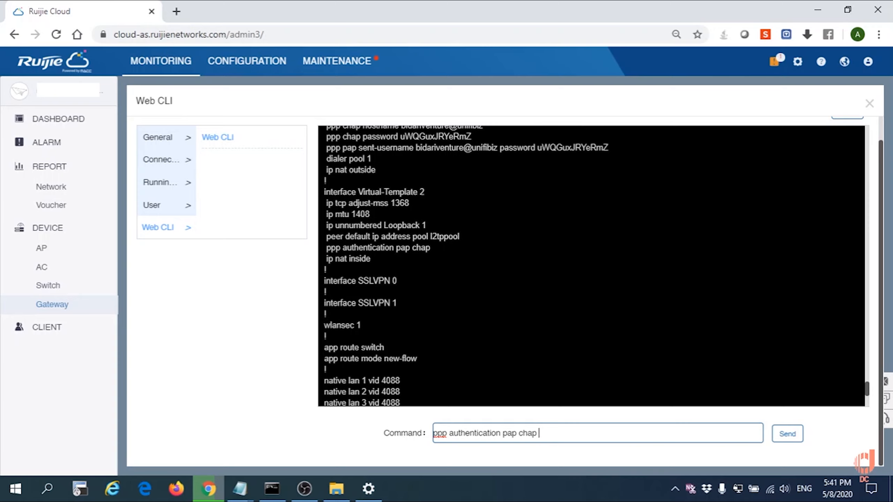
{"action": "type", "text": "?"}
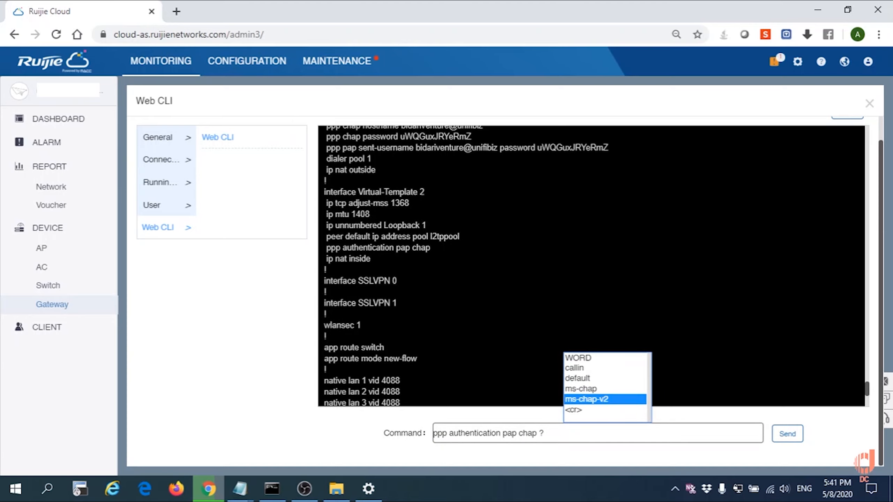
{"action": "left_click", "coordinate": [586, 399]}
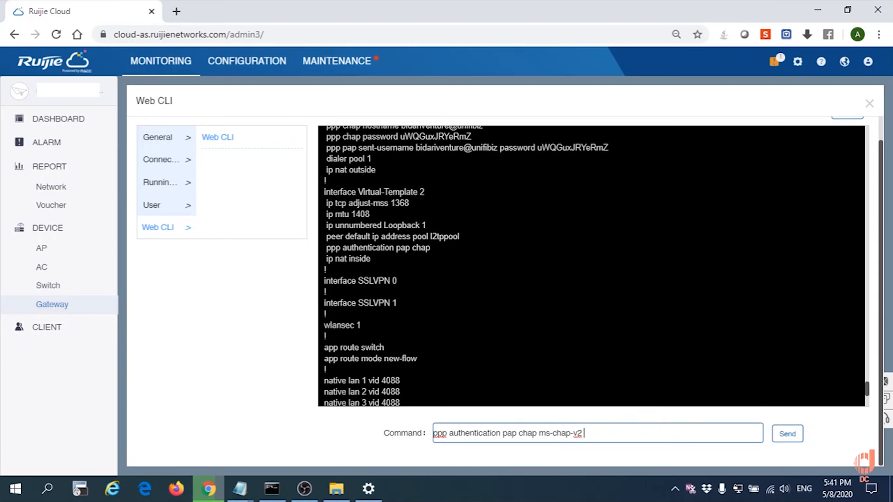
{"action": "left_click", "coordinate": [787, 433]}
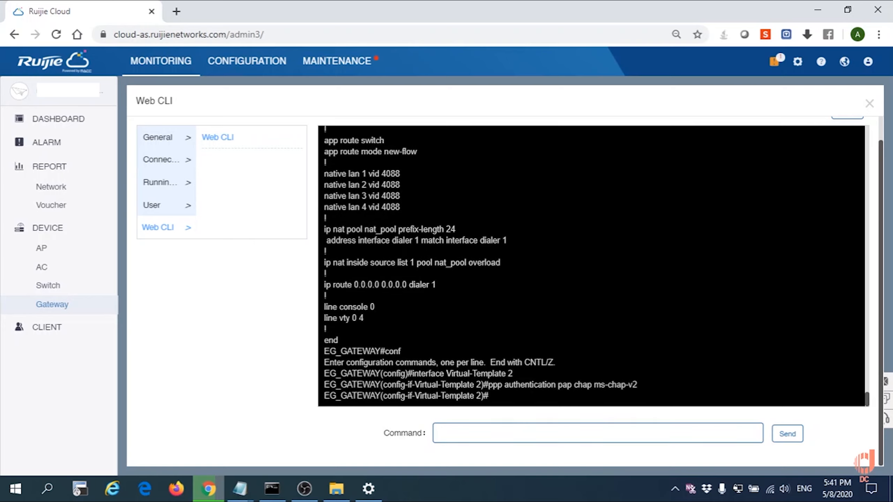
{"action": "type", "text": "sh this"}
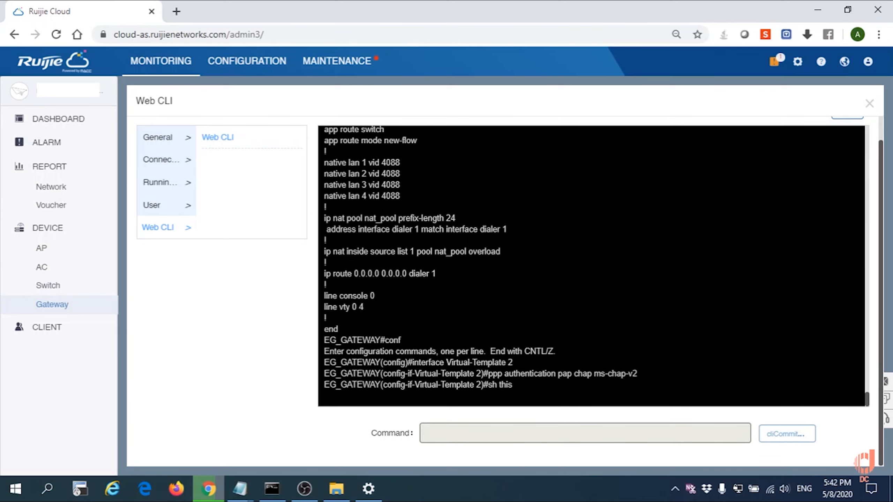
- Show Virtual-Template 2 settings listing pap chap ms-chap-v2, then return to VPN settings
{"action": "left_click", "coordinate": [785, 433]}
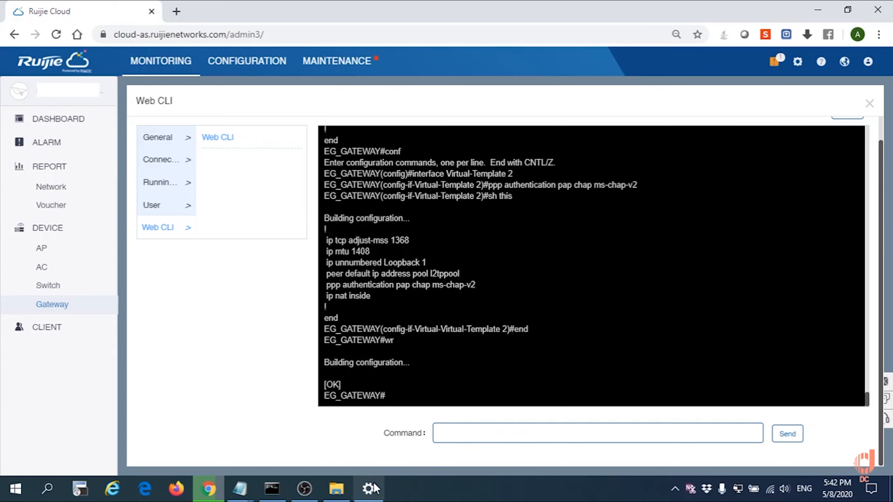
{"action": "left_click", "coordinate": [369, 489]}
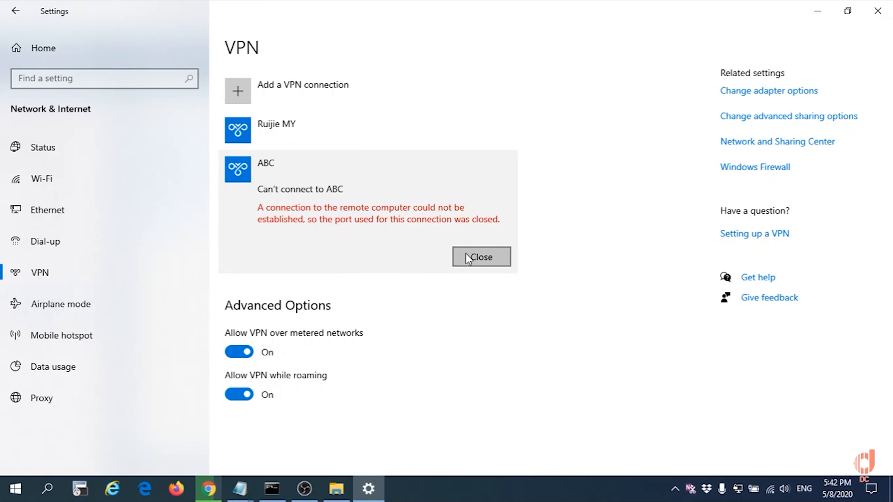
- Close the ABC connection error and bring up the running ping window
{"action": "left_click", "coordinate": [481, 257]}
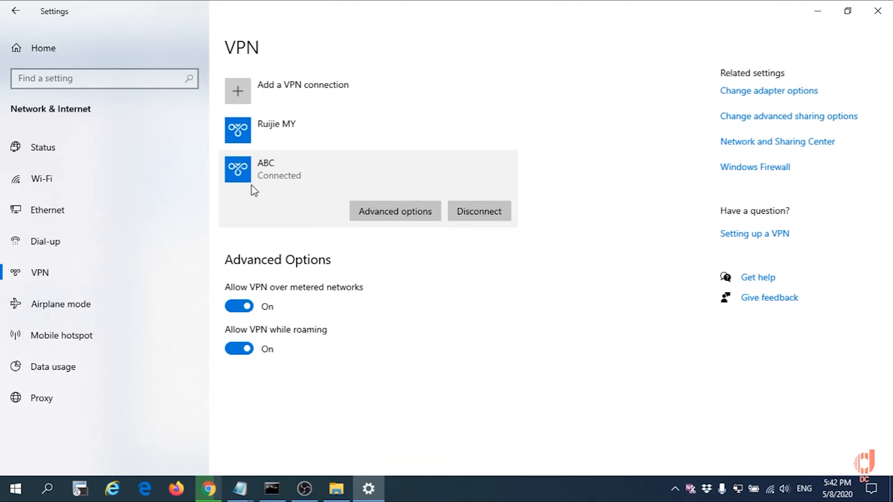
{"action": "mouse_move", "coordinate": [273, 191]}
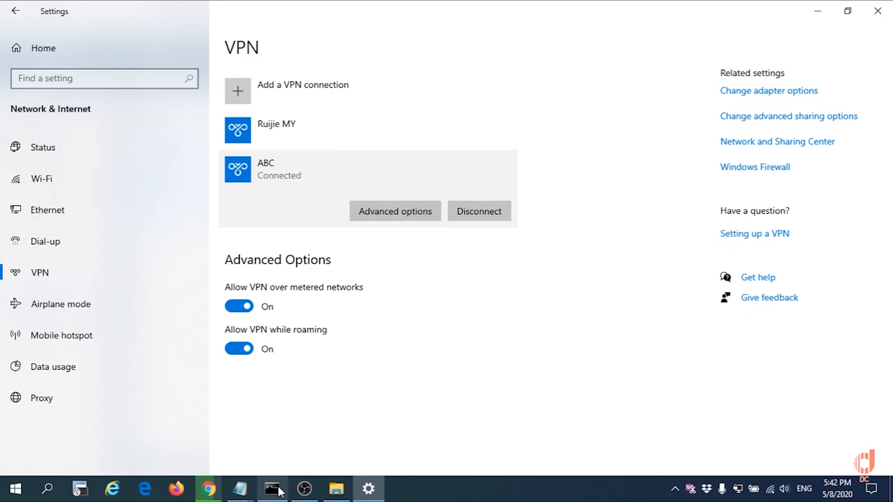
{"action": "left_click", "coordinate": [272, 489]}
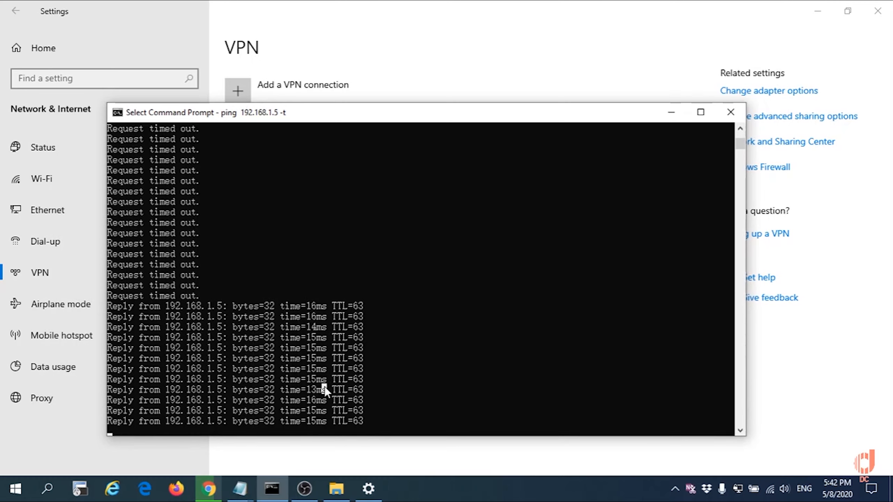
{"action": "mouse_move", "coordinate": [255, 454]}
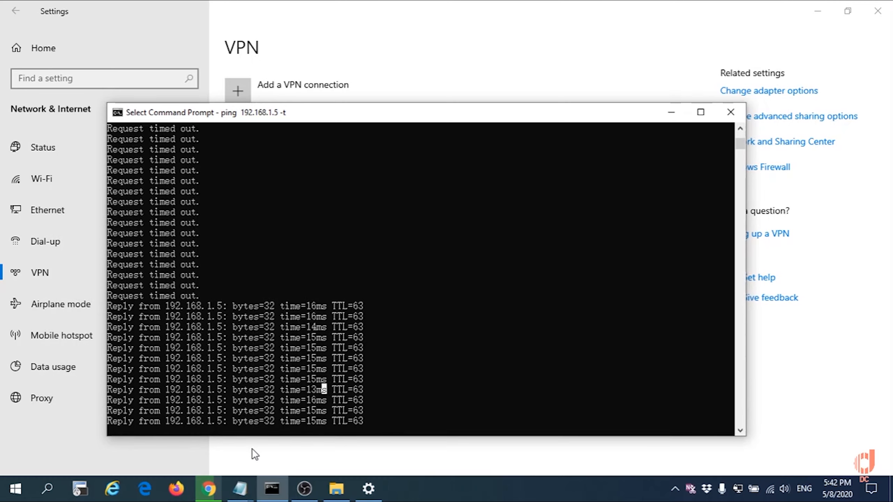
- Switch back to the Ruijie Cloud browser window once the ping shows replies
{"action": "left_click", "coordinate": [208, 488]}
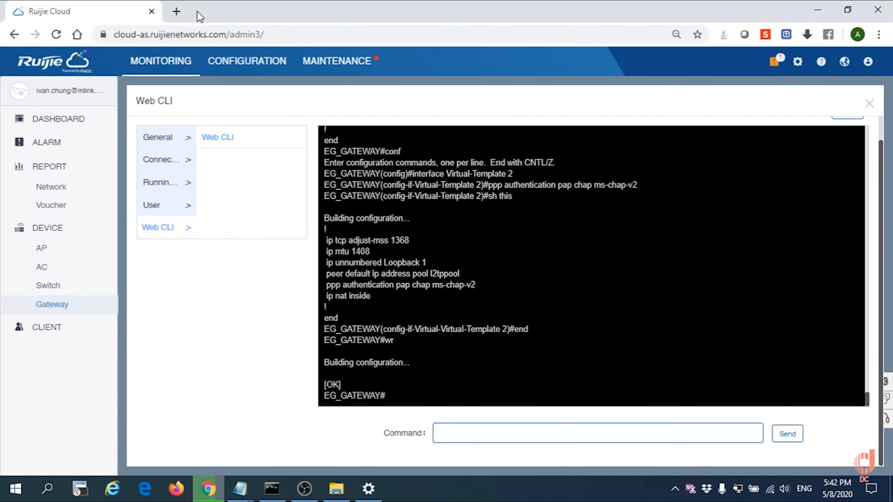
- In a new Chrome tab, load the office device page at 192.168.1.5
{"action": "left_click", "coordinate": [176, 10]}
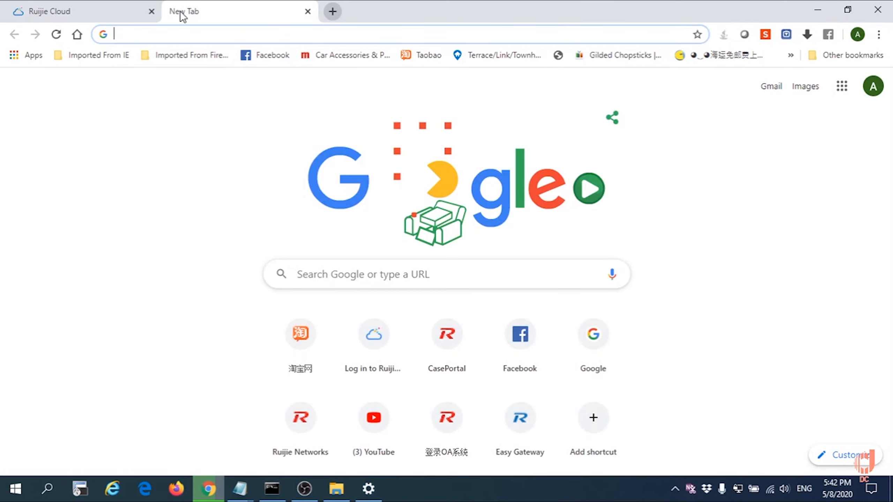
{"action": "type", "text": "192.168.30.1"}
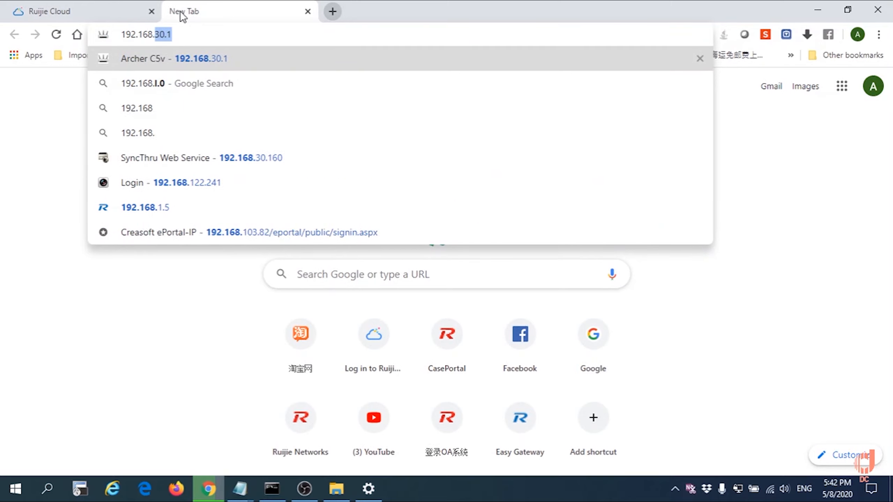
{"action": "left_click", "coordinate": [144, 207]}
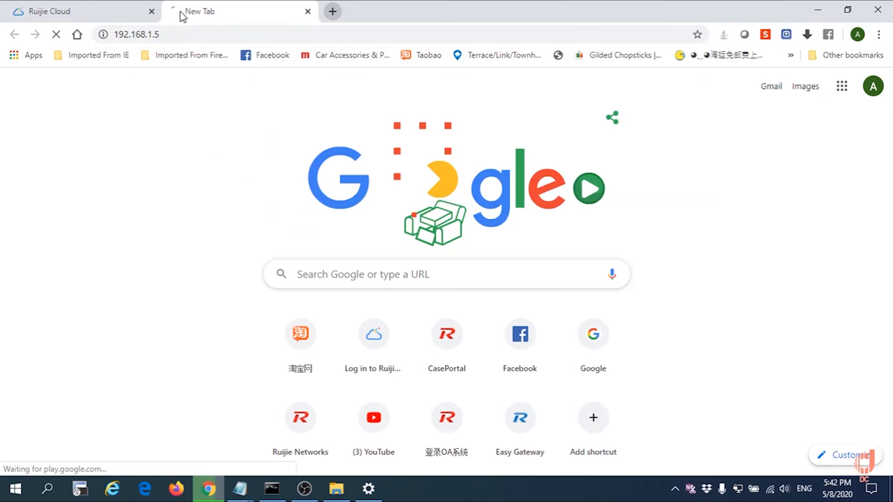